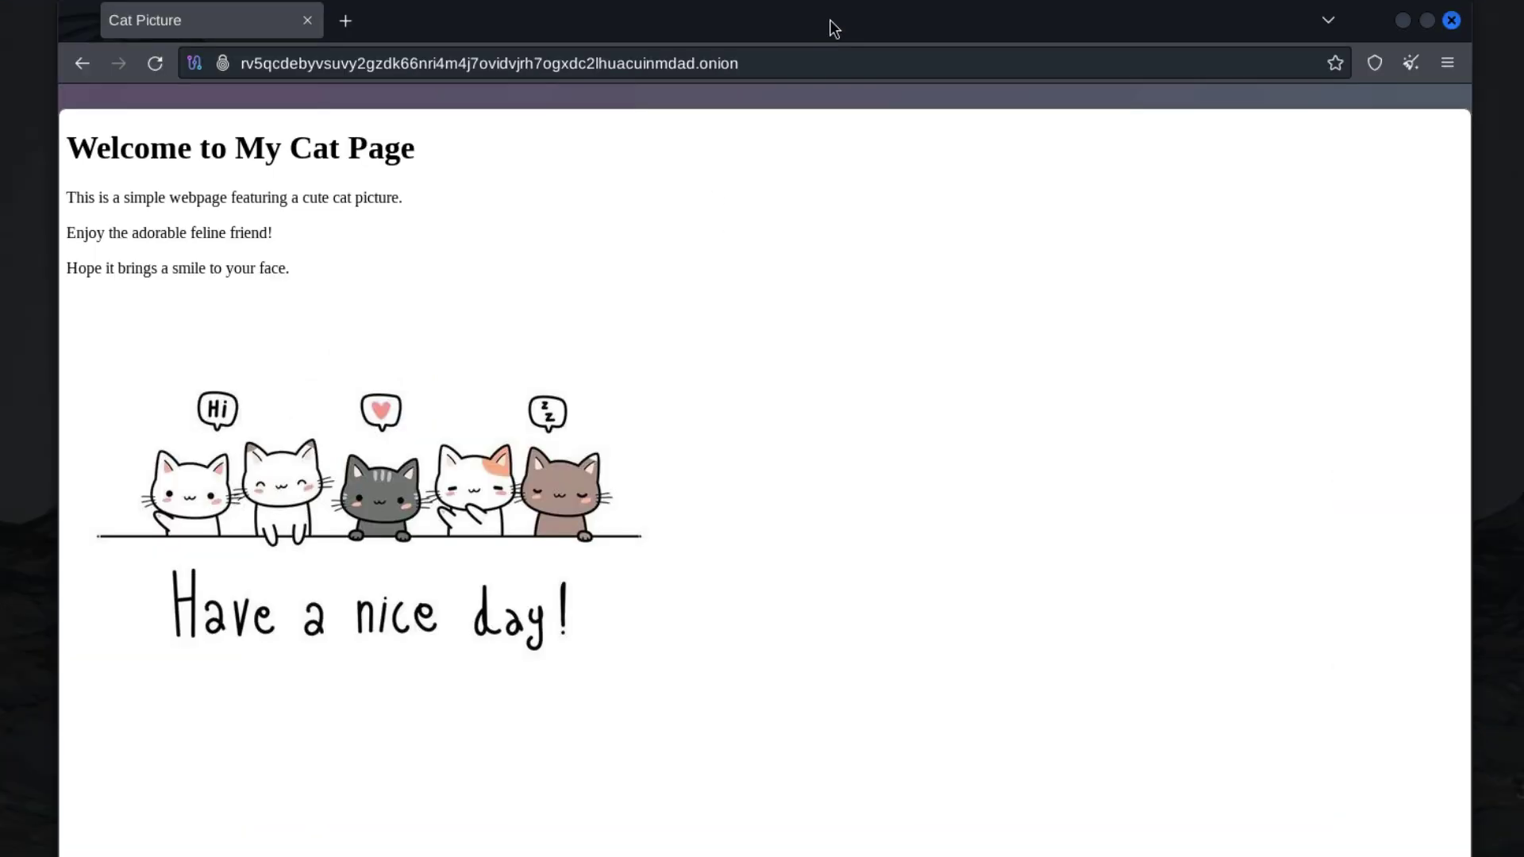
Open the website folder from the desktop in the Thunar file manager
double_click(708, 60)
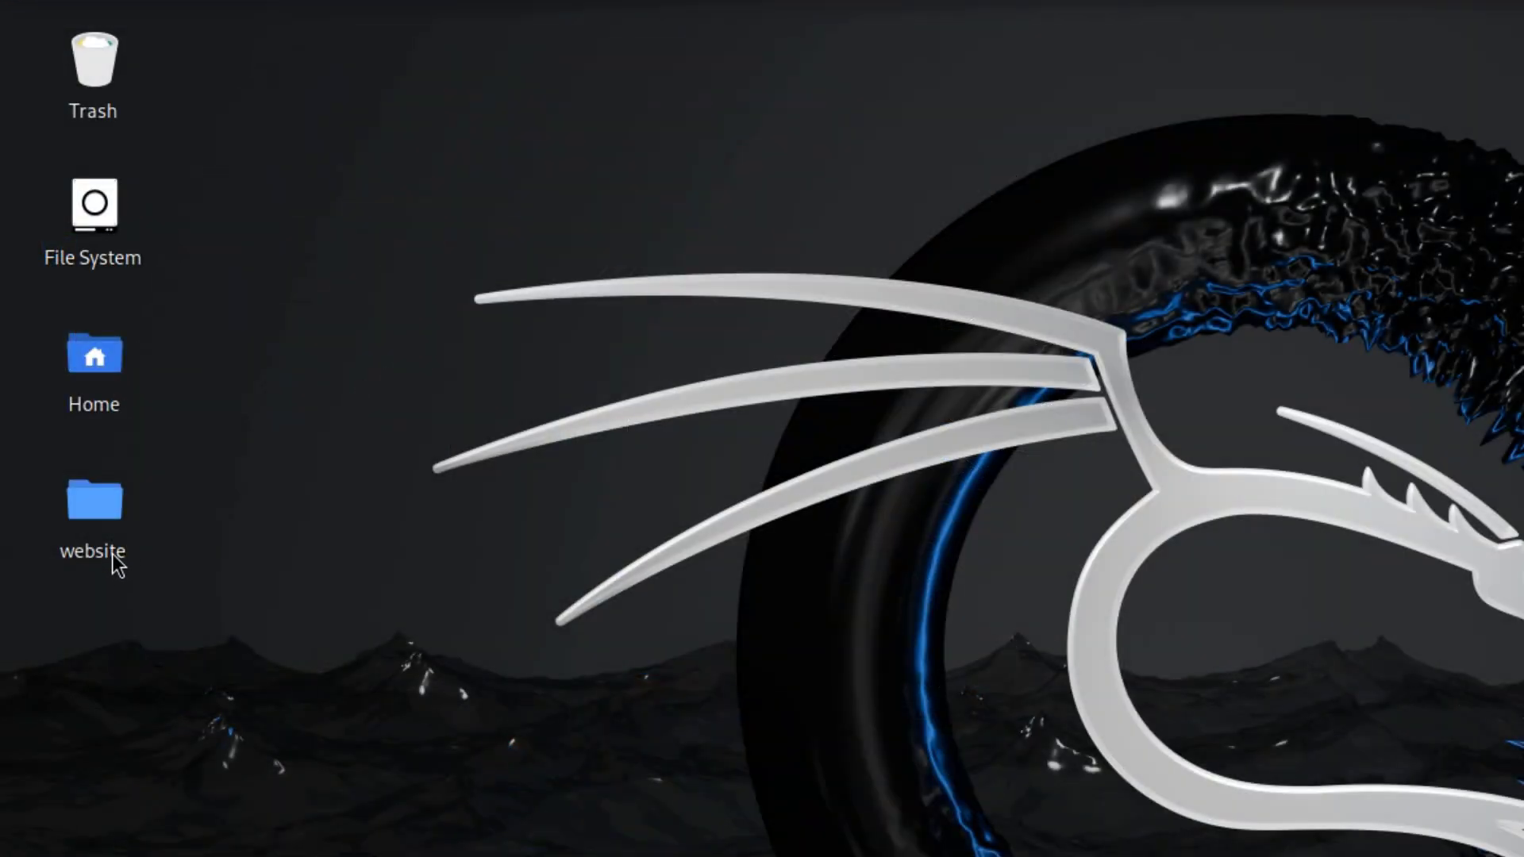
double_click(92, 499)
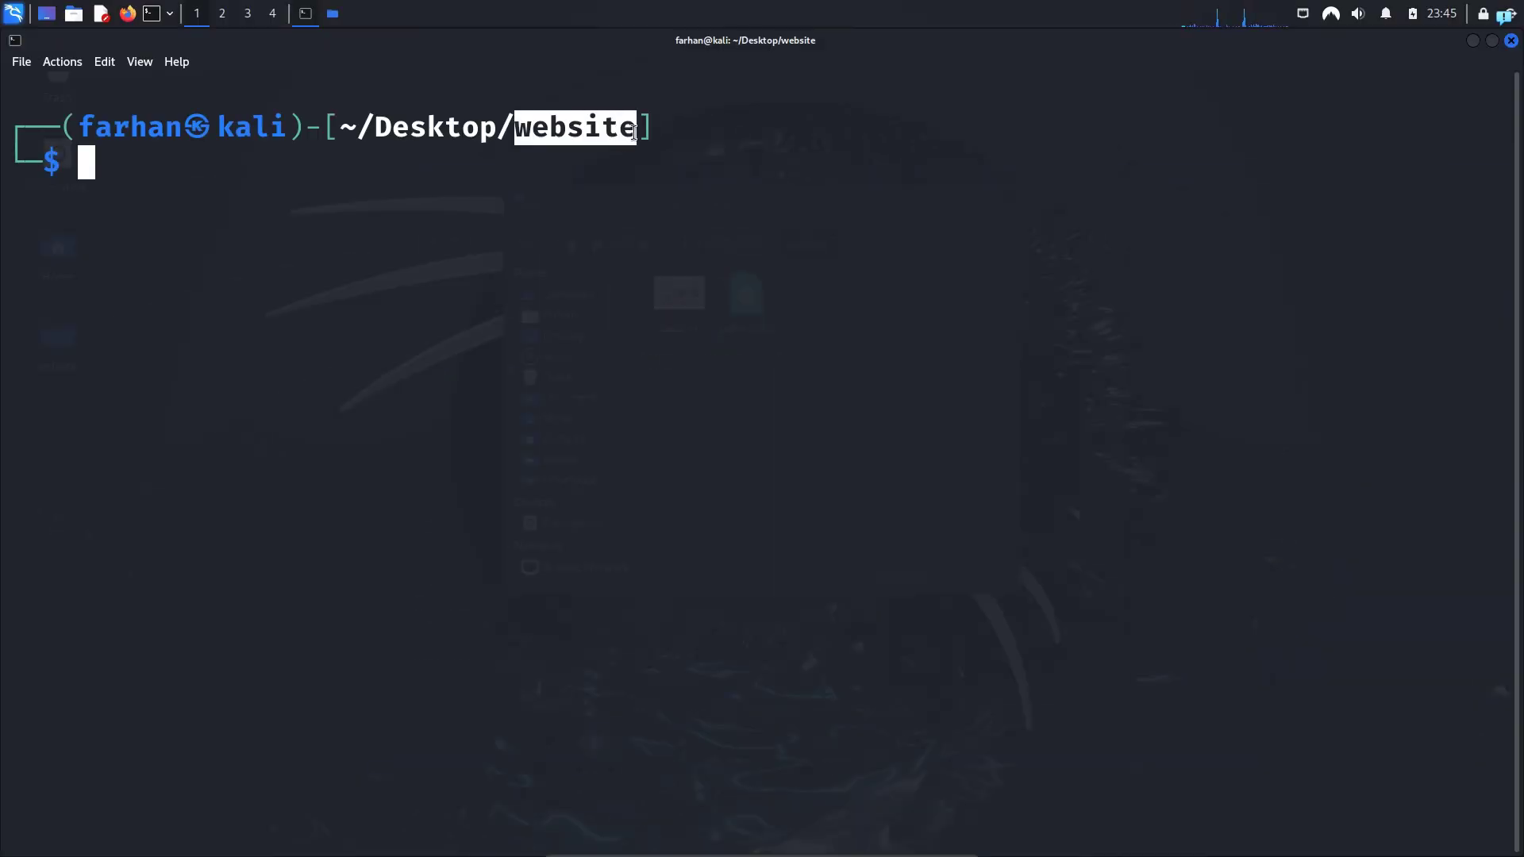
text(ls -la)
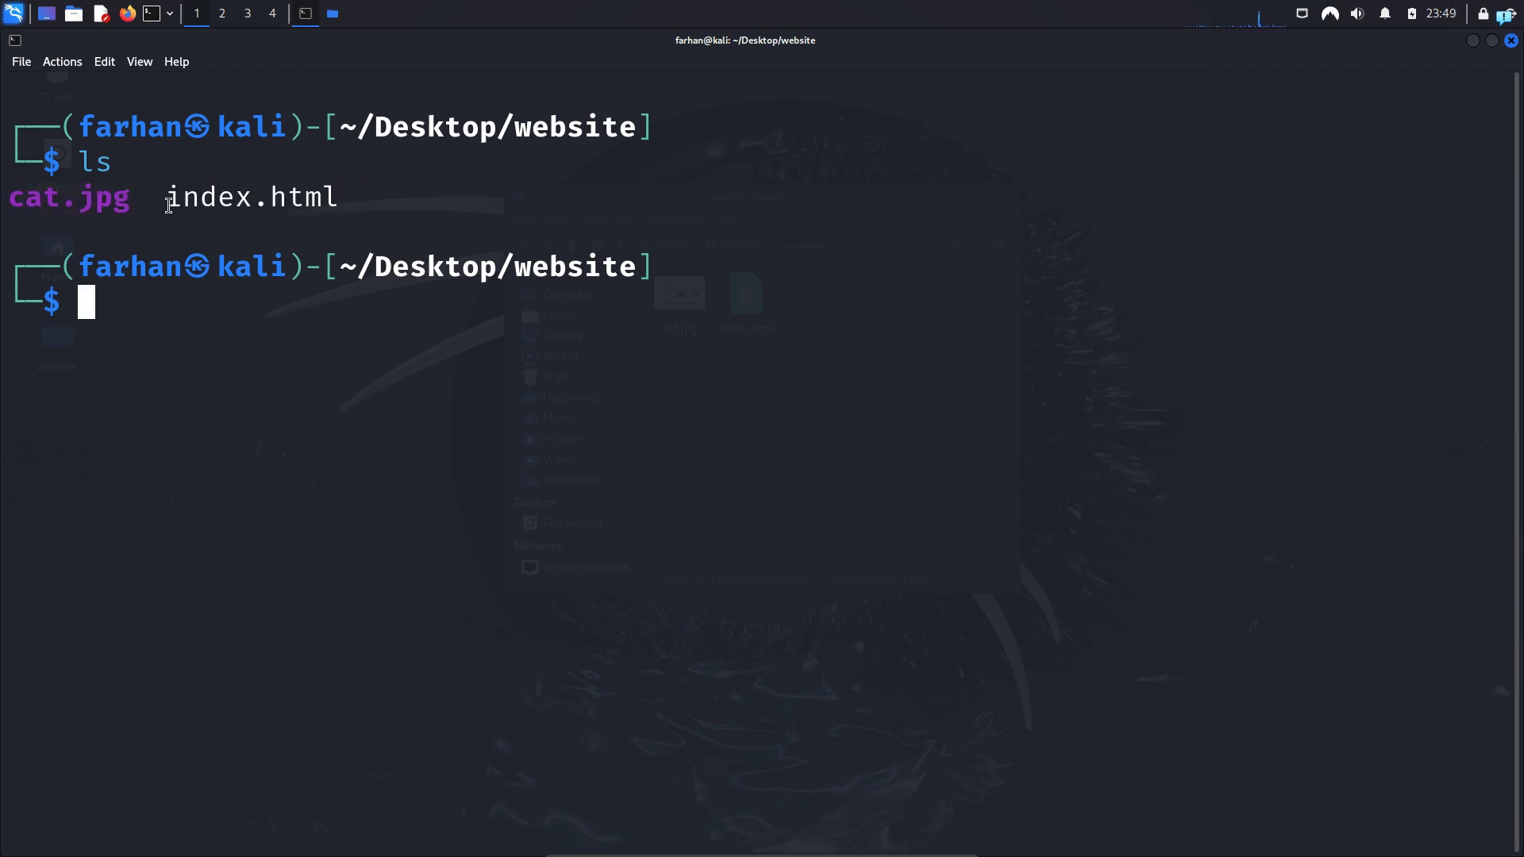
text(cat authorized_keys.txt)
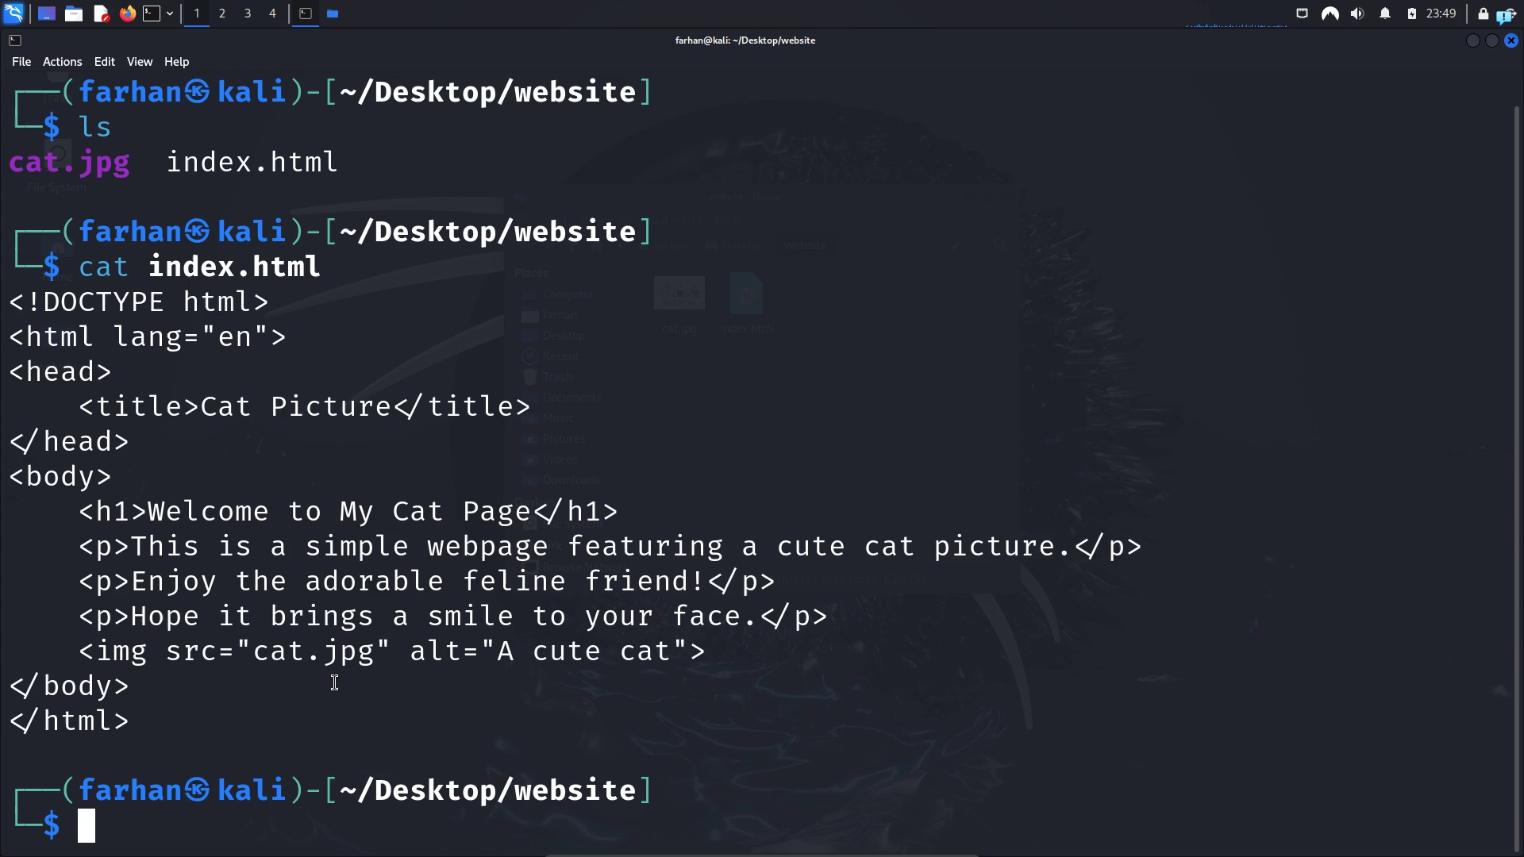
text(clear)
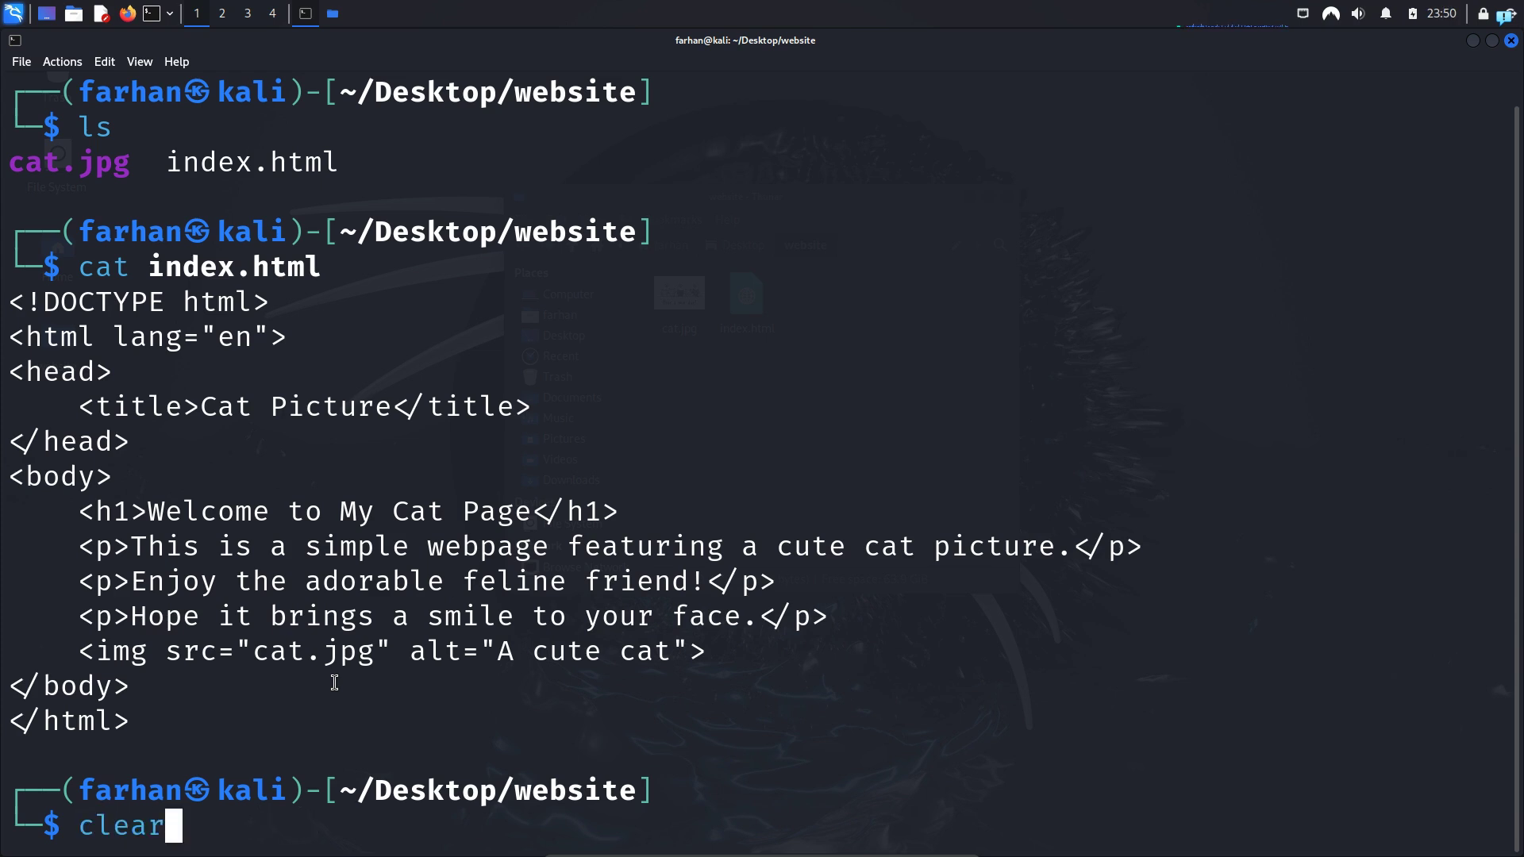
key(Return)
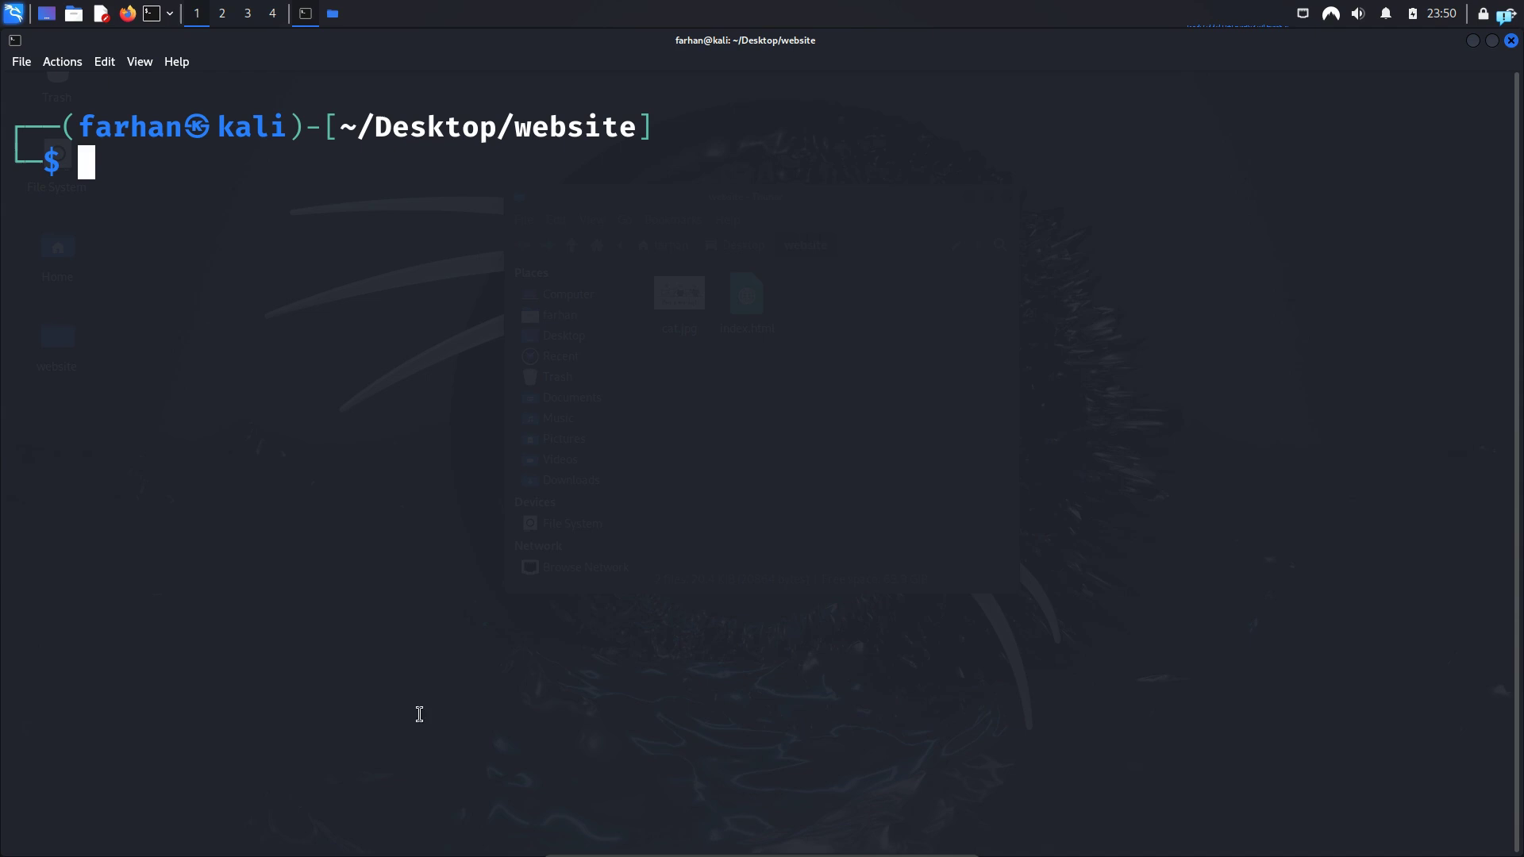
mouse_move(195, 235)
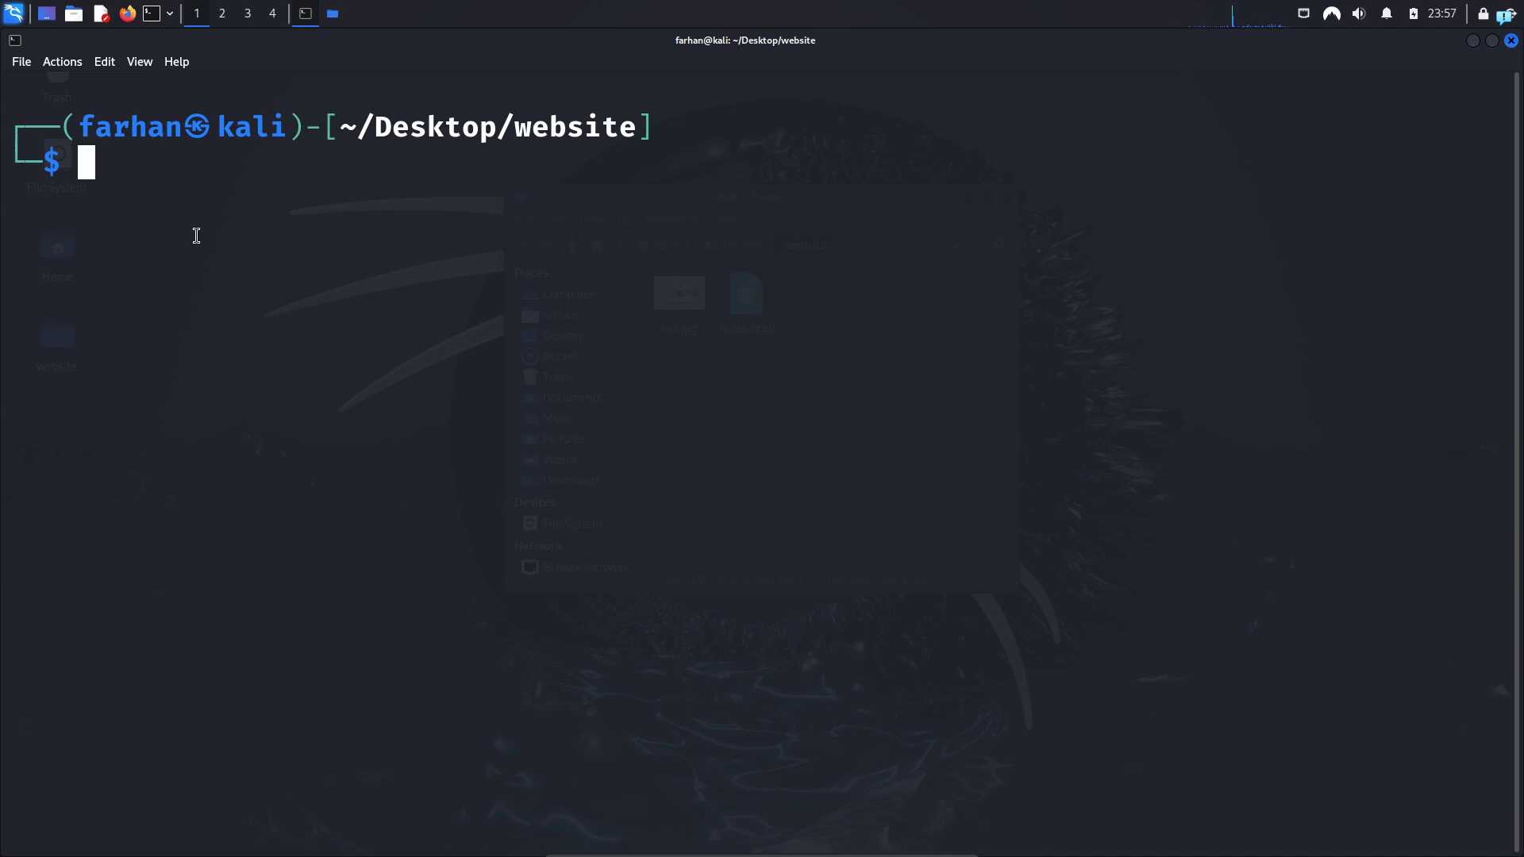
Run python3 -m http.server --bind 127.0.0.1 8080 to serve the website folder locally
text(python3 -m)
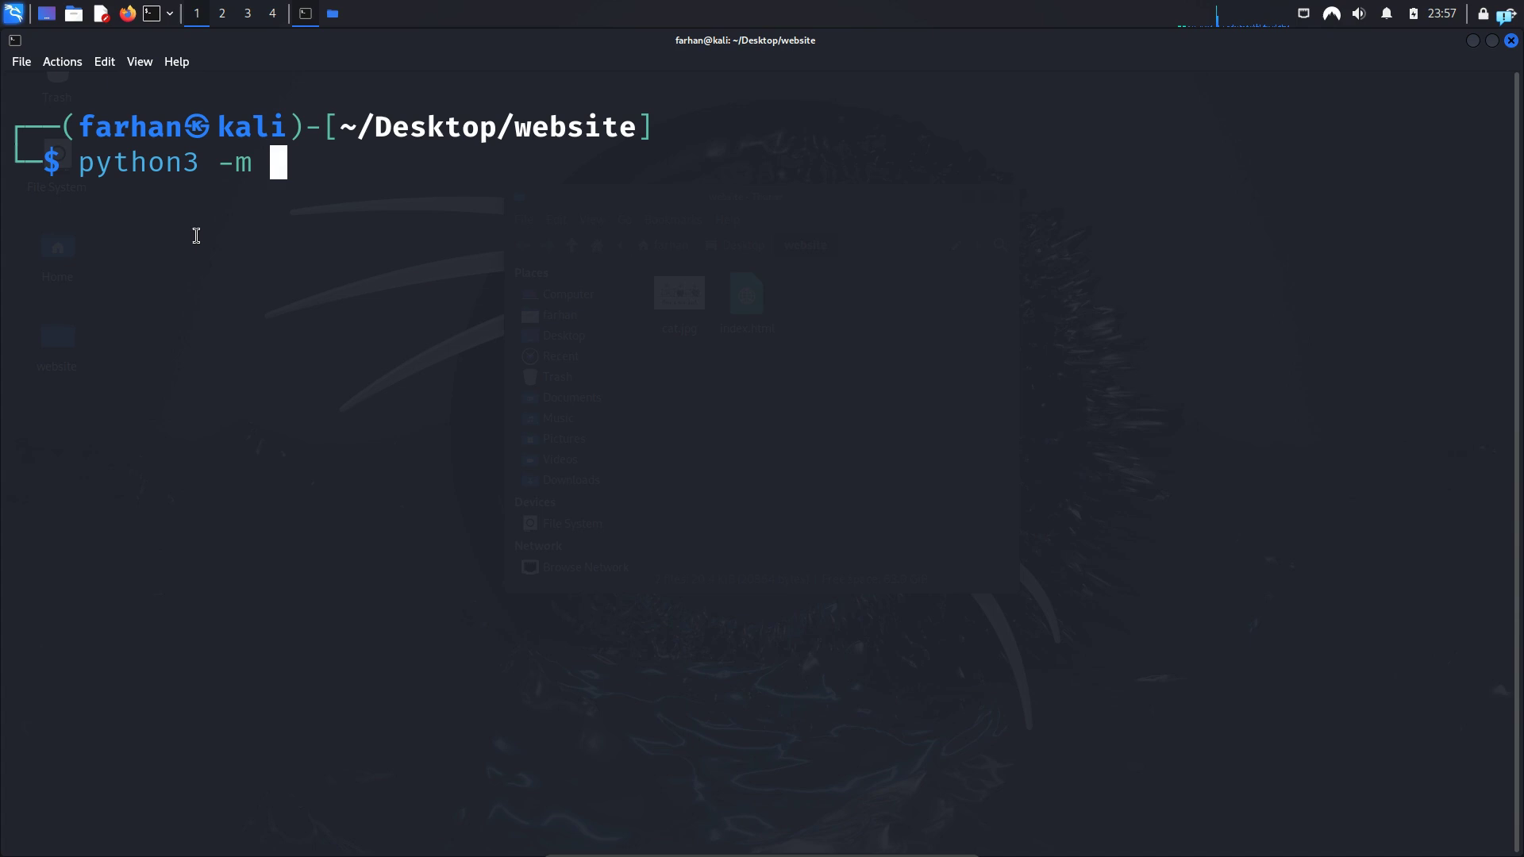
text(http.server --bind)
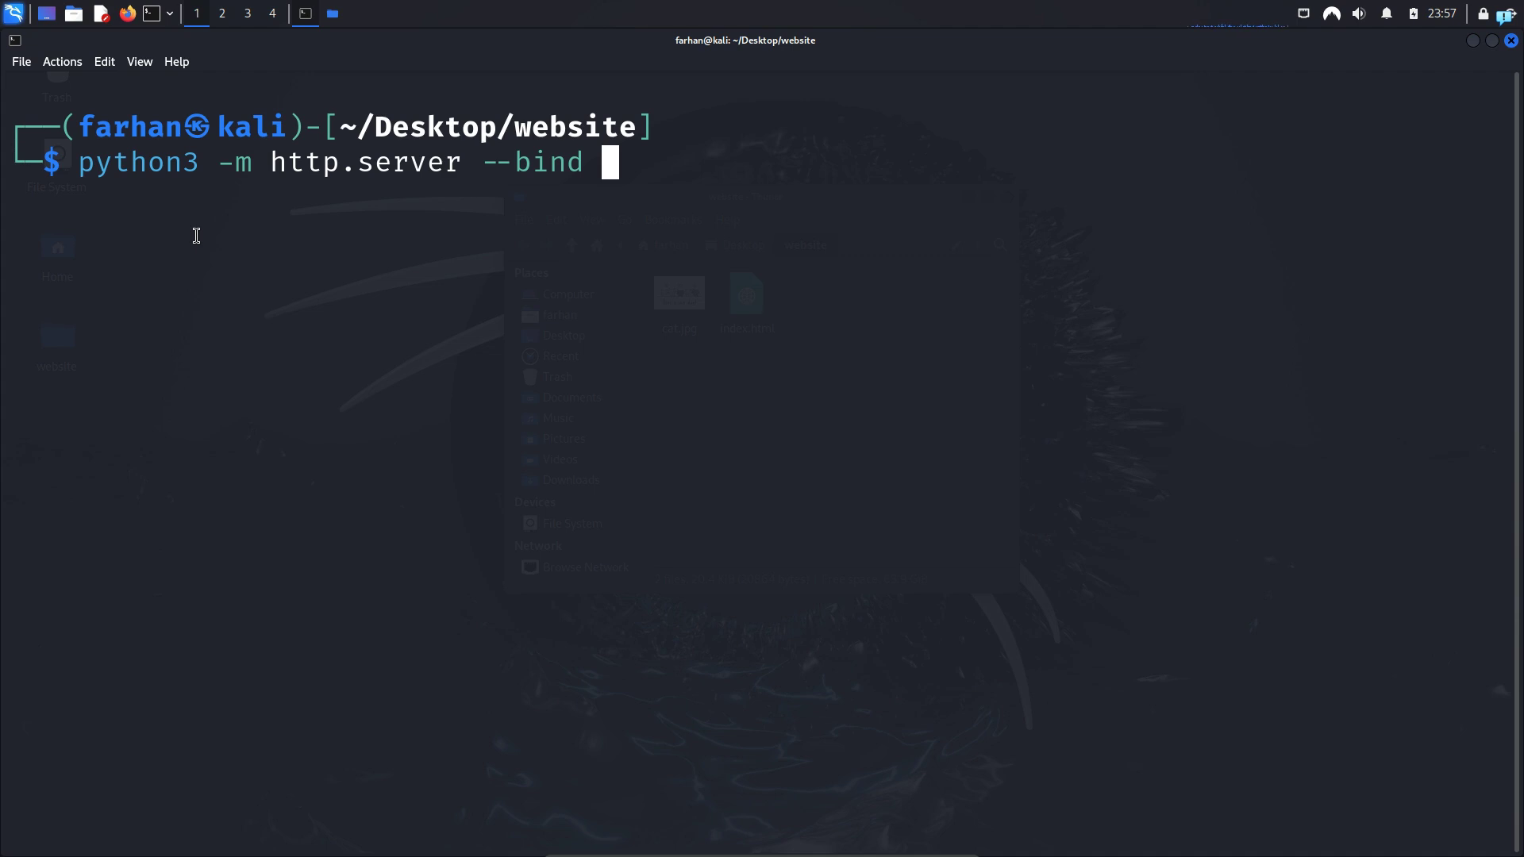
text(127.0.)
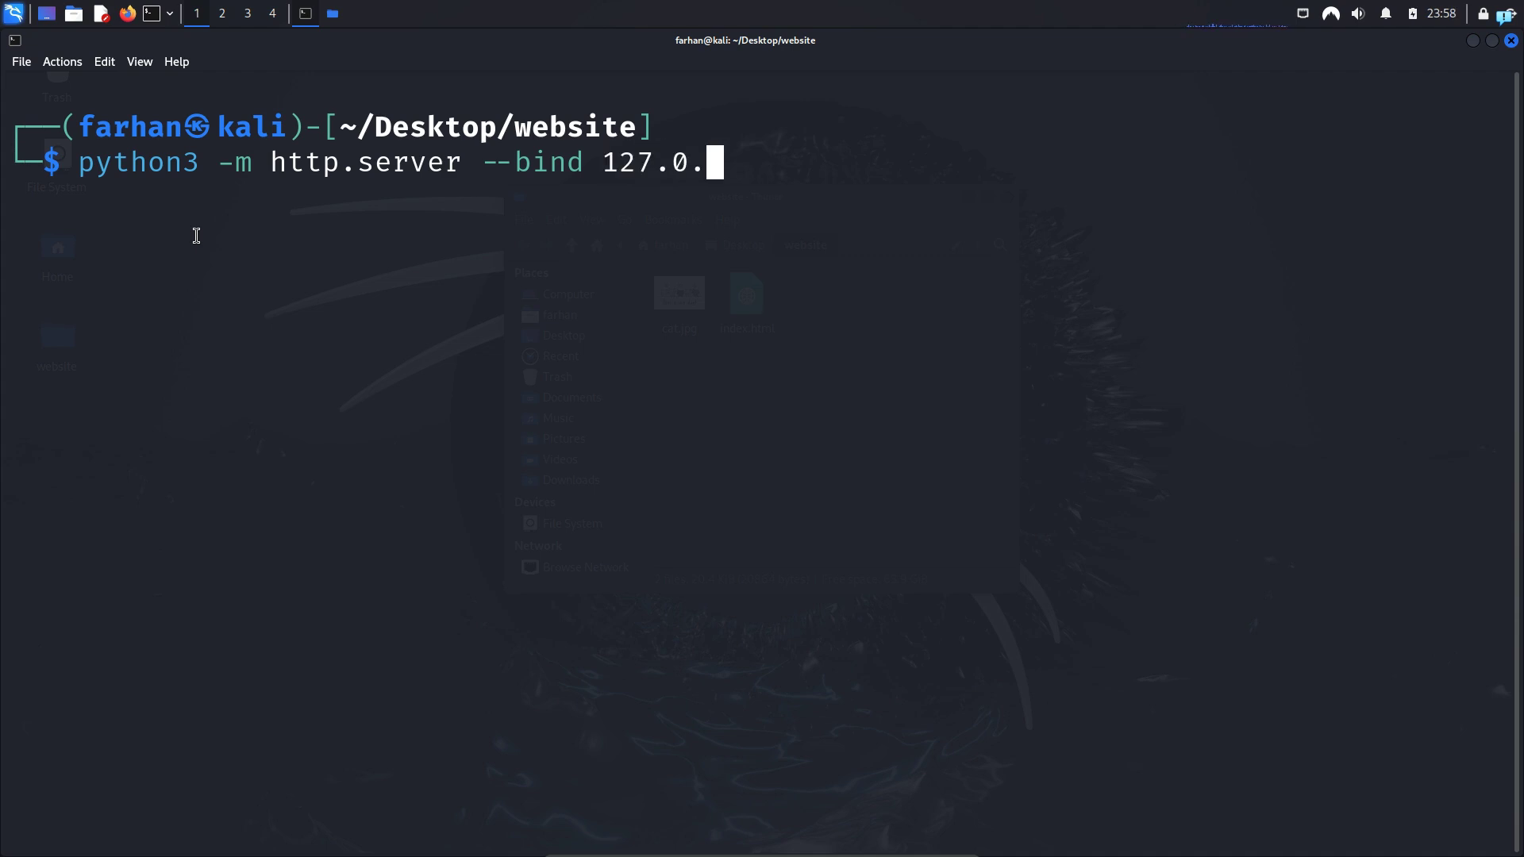
text(0.1)
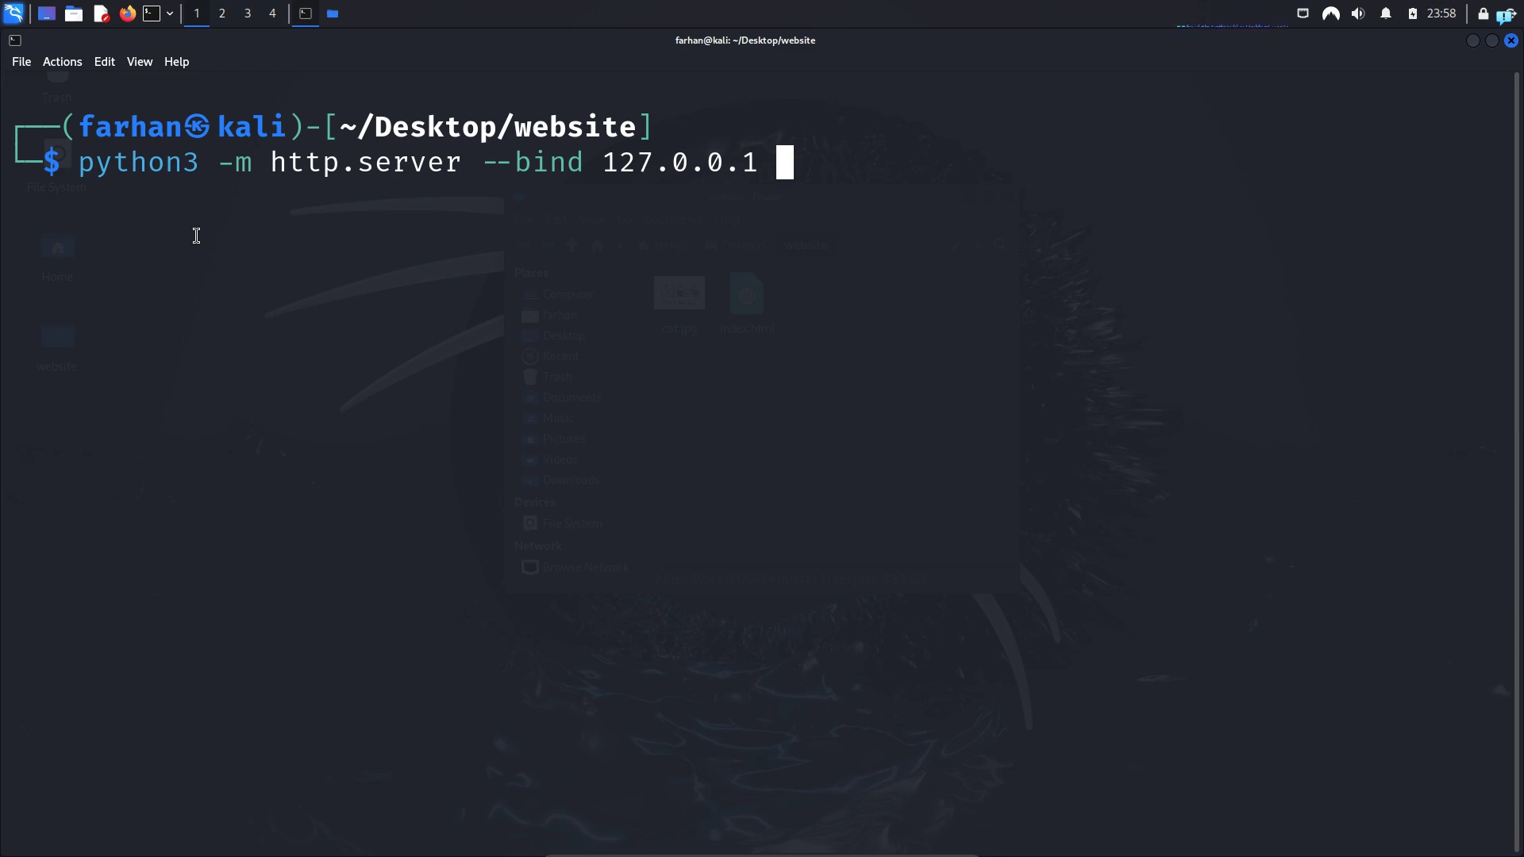
text(8080)
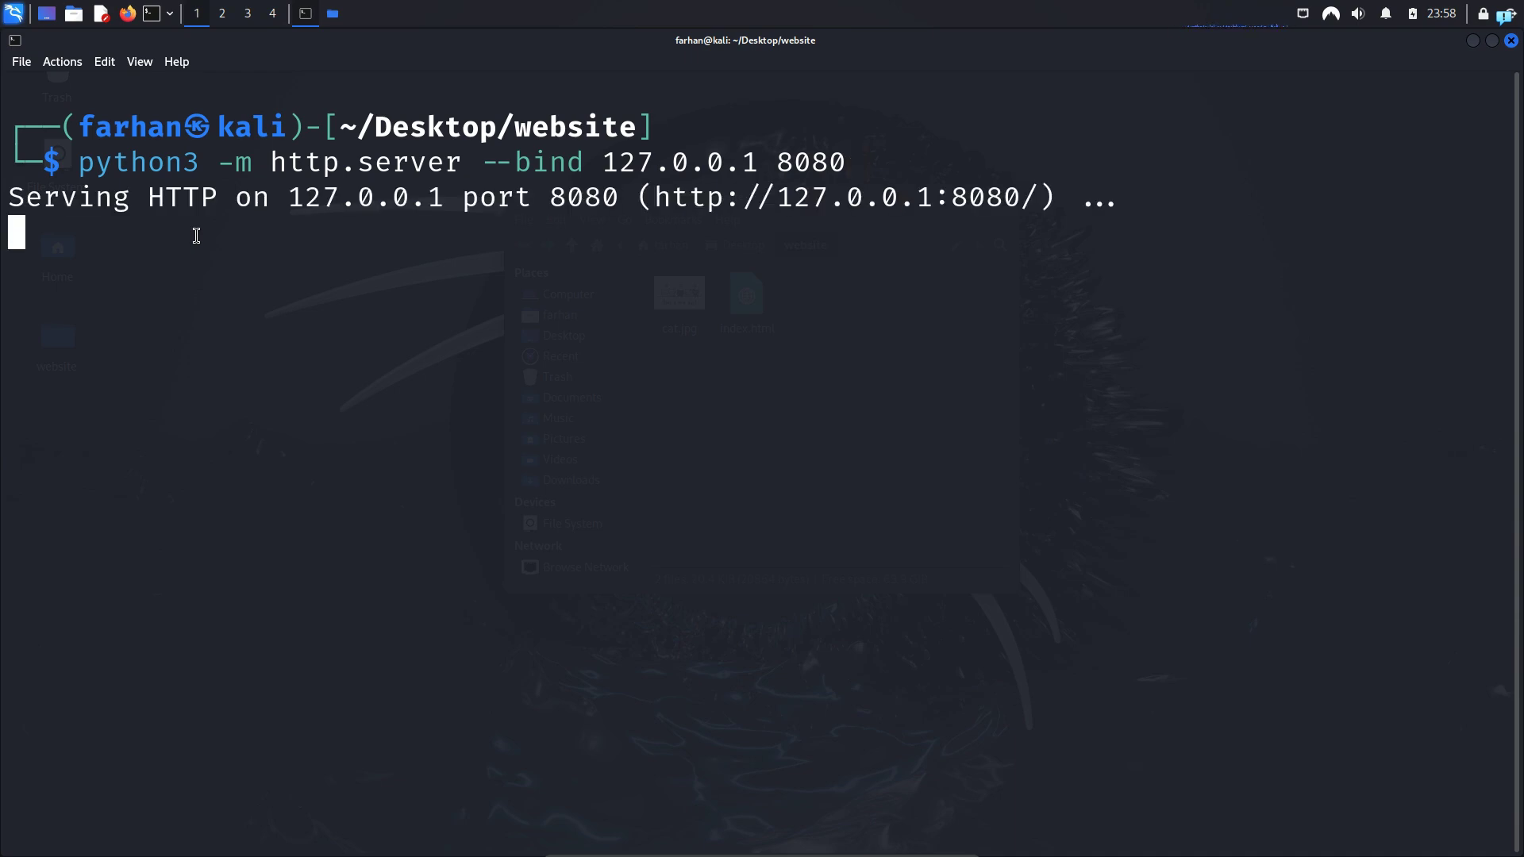
mouse_move(163, 46)
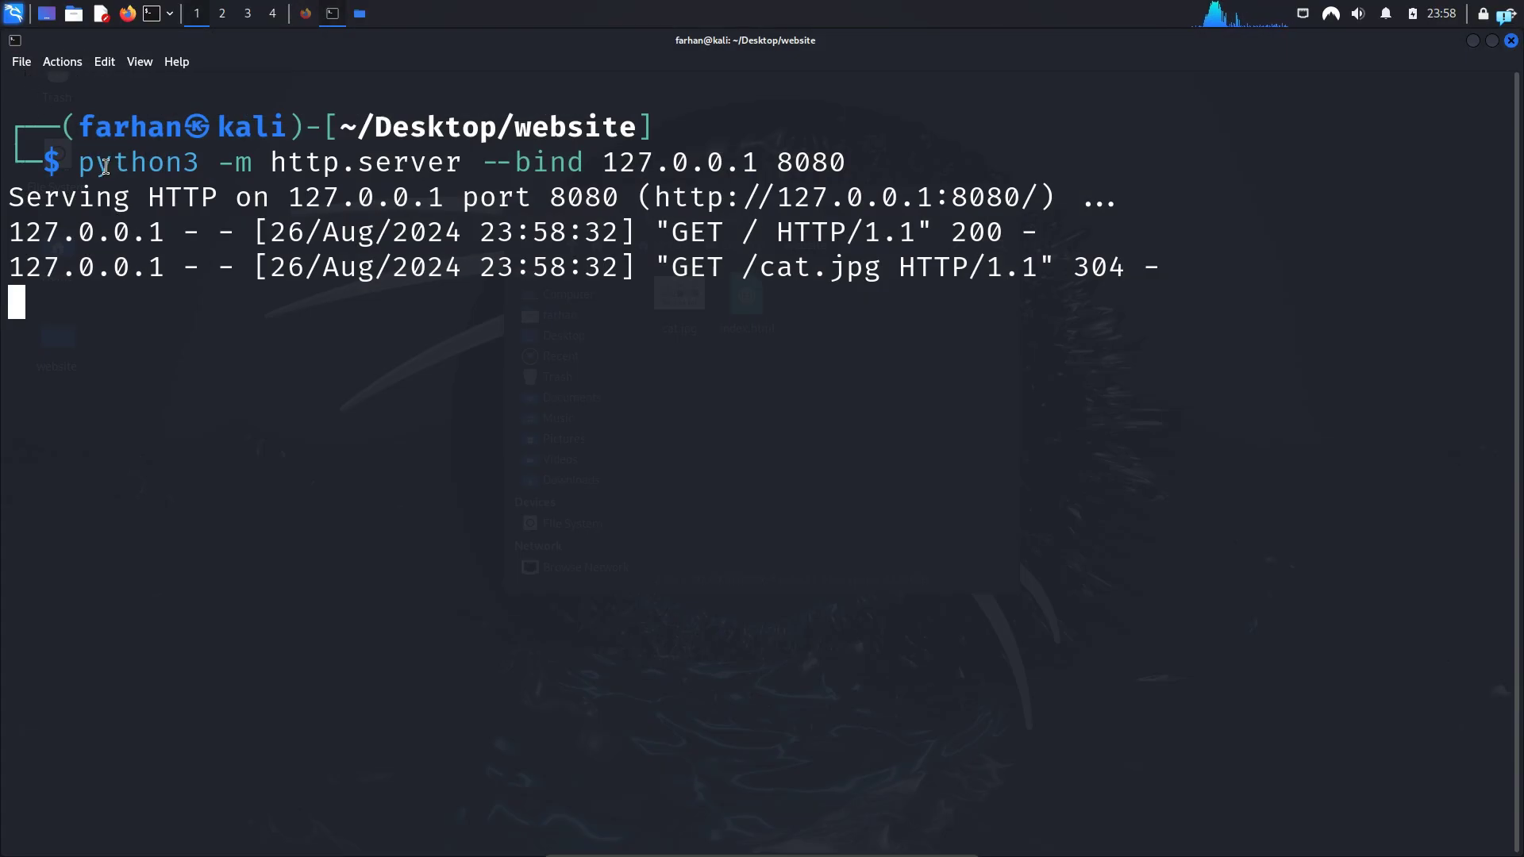
In a second terminal tab, change to /etc/tor and list its files (torrc, torsocks.conf)
click(21, 62)
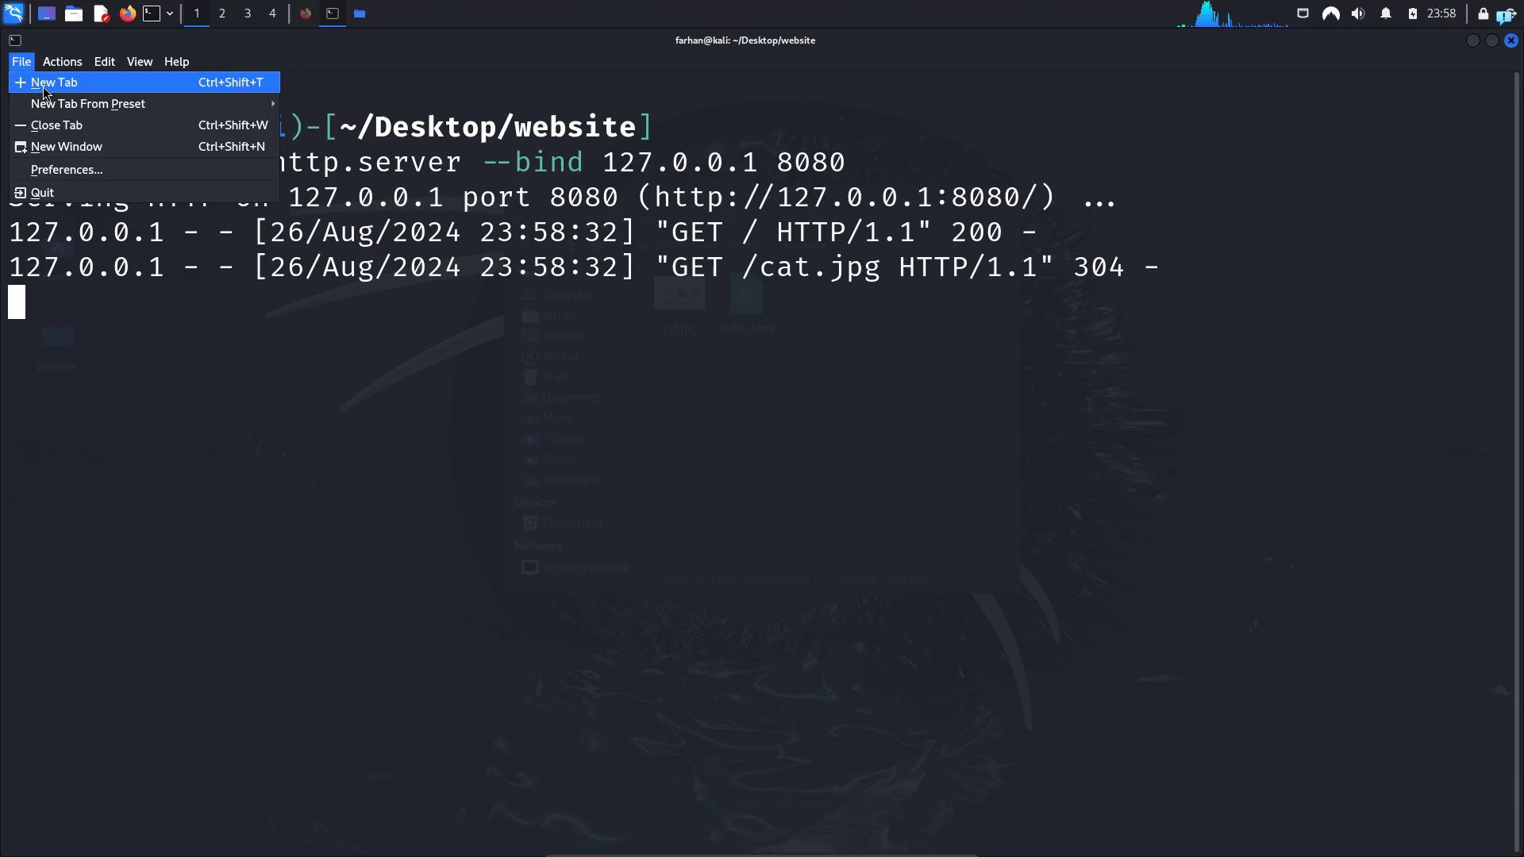
click(54, 81)
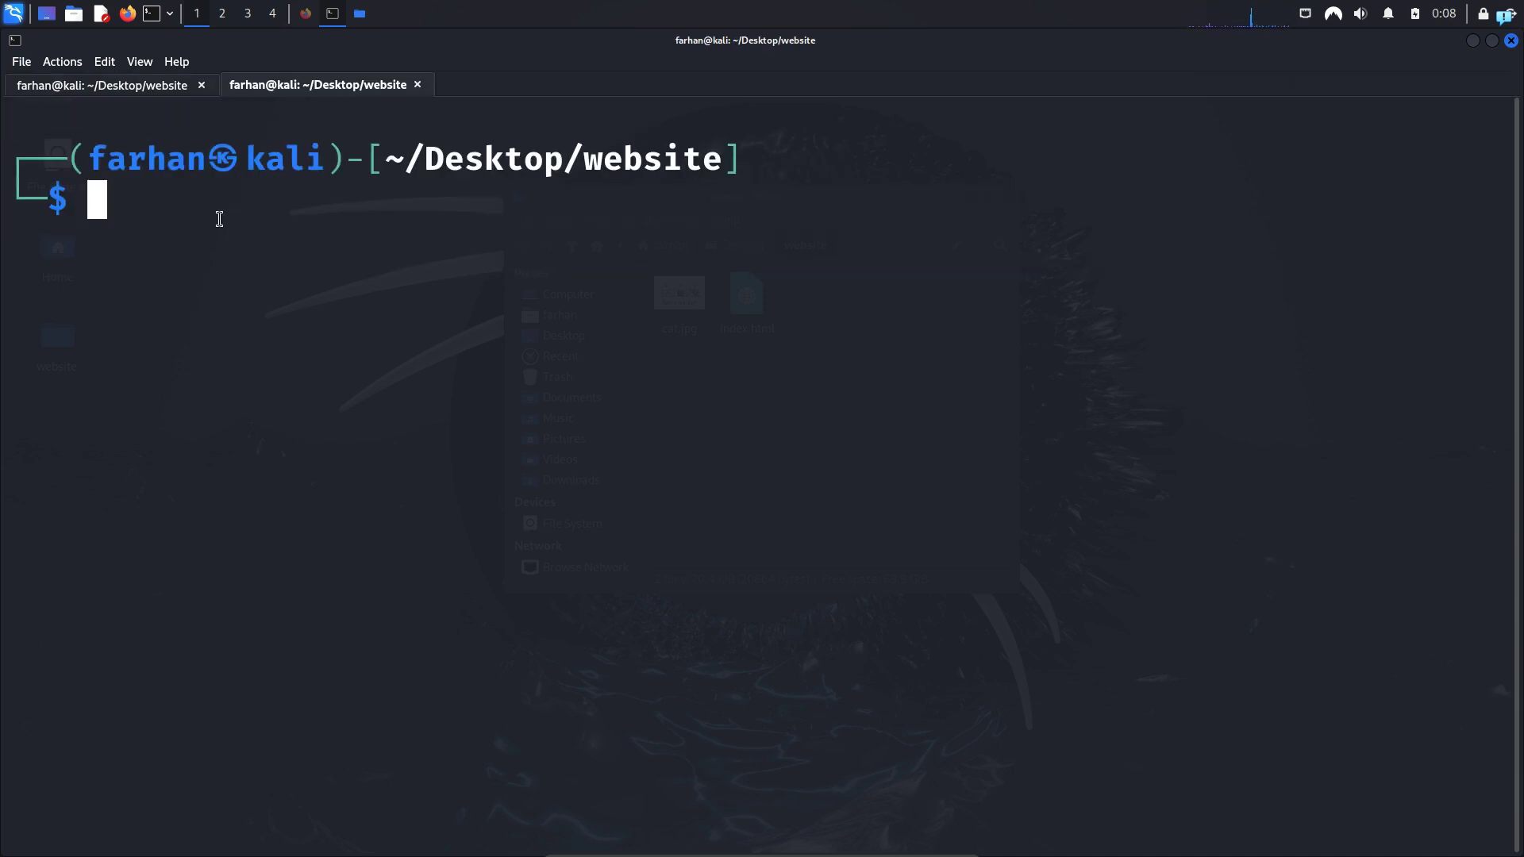
text(cd ~/Desktop)
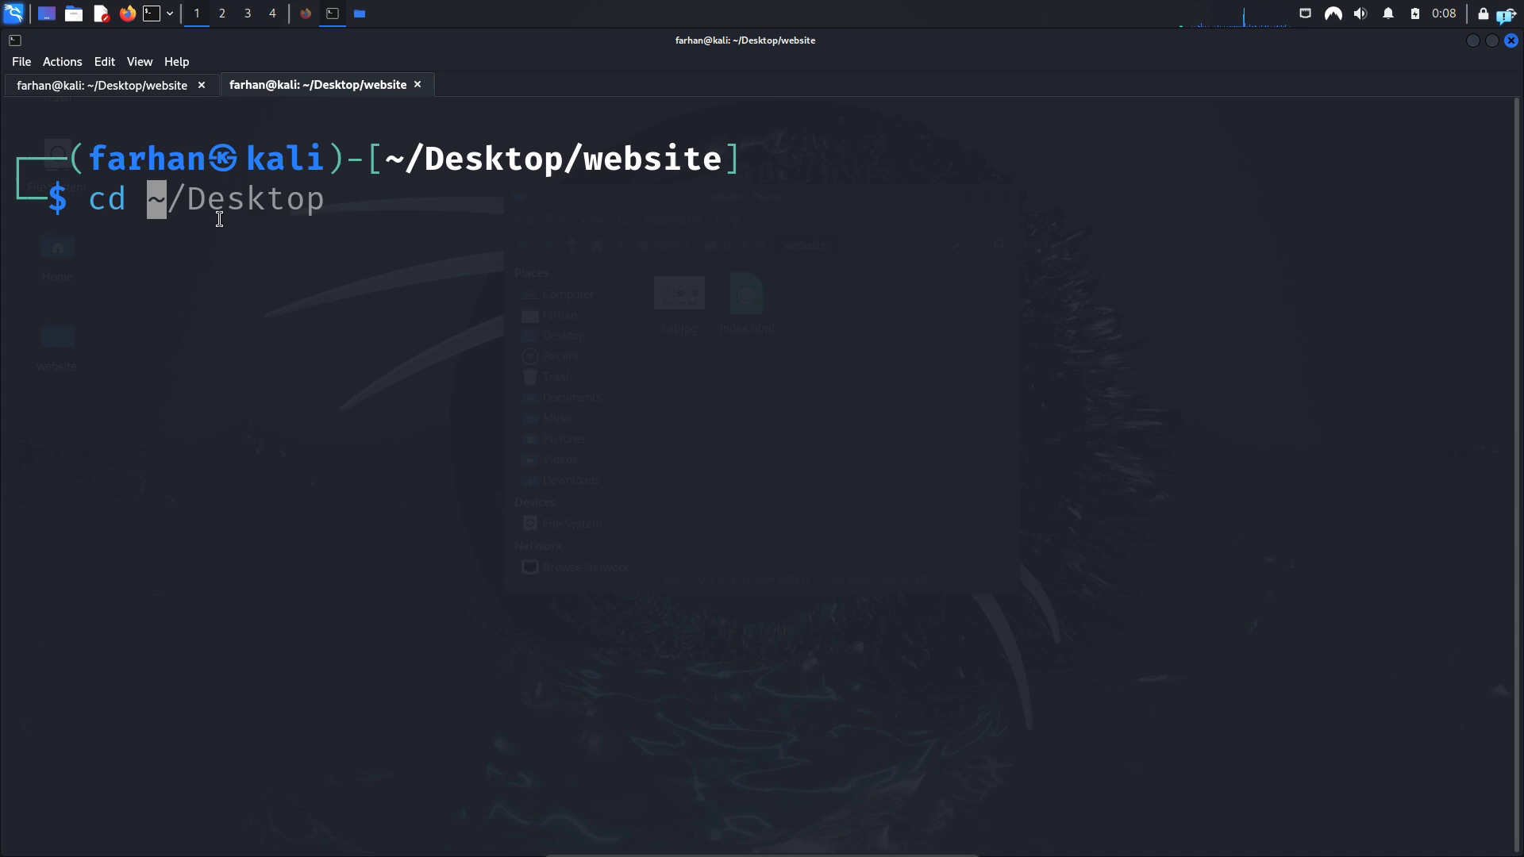
text(/etc/tor)
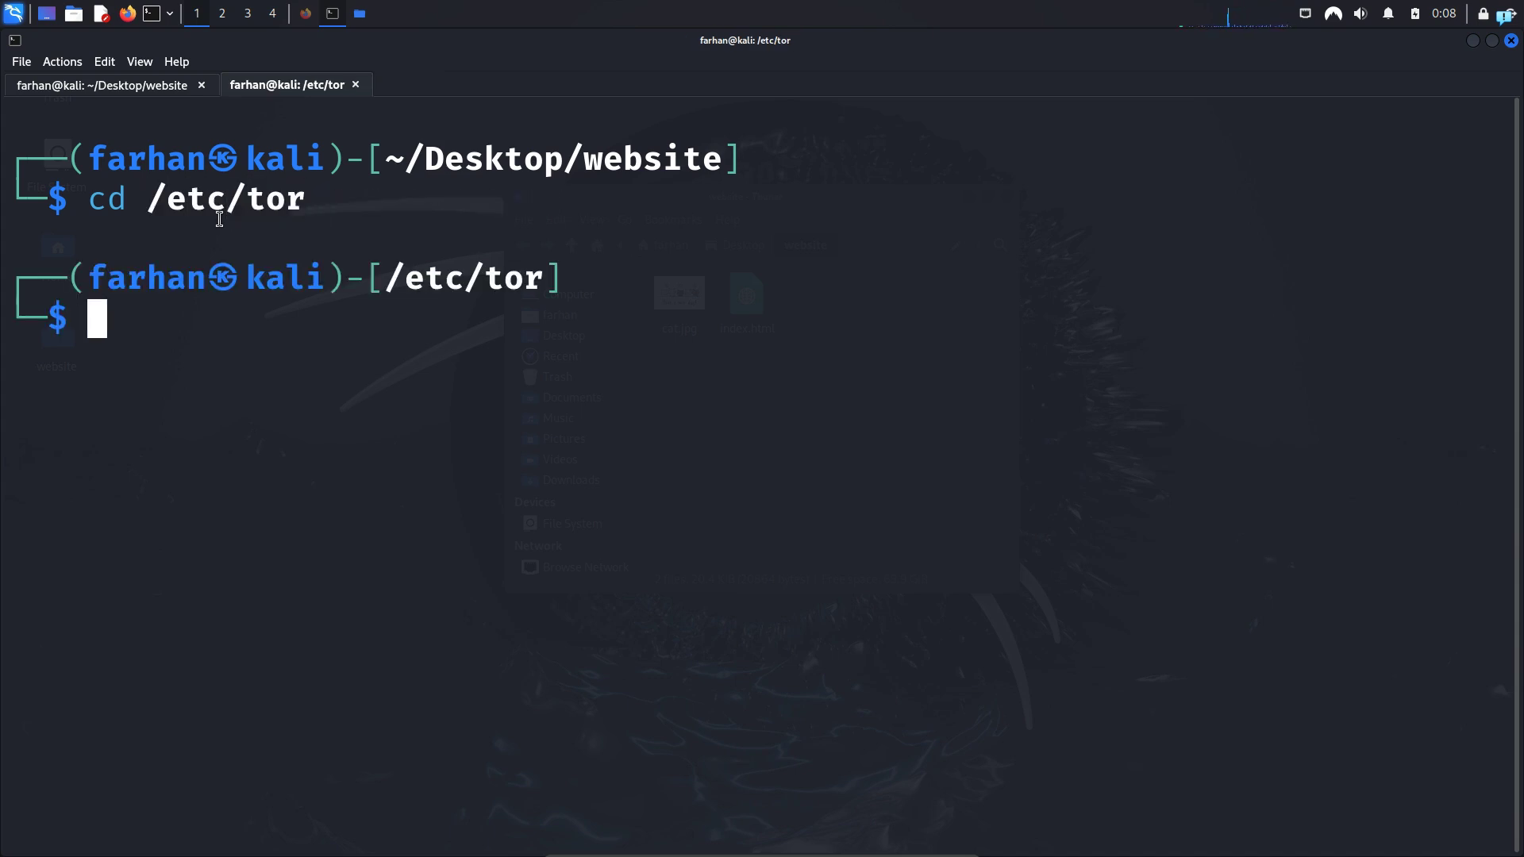
text(ls)
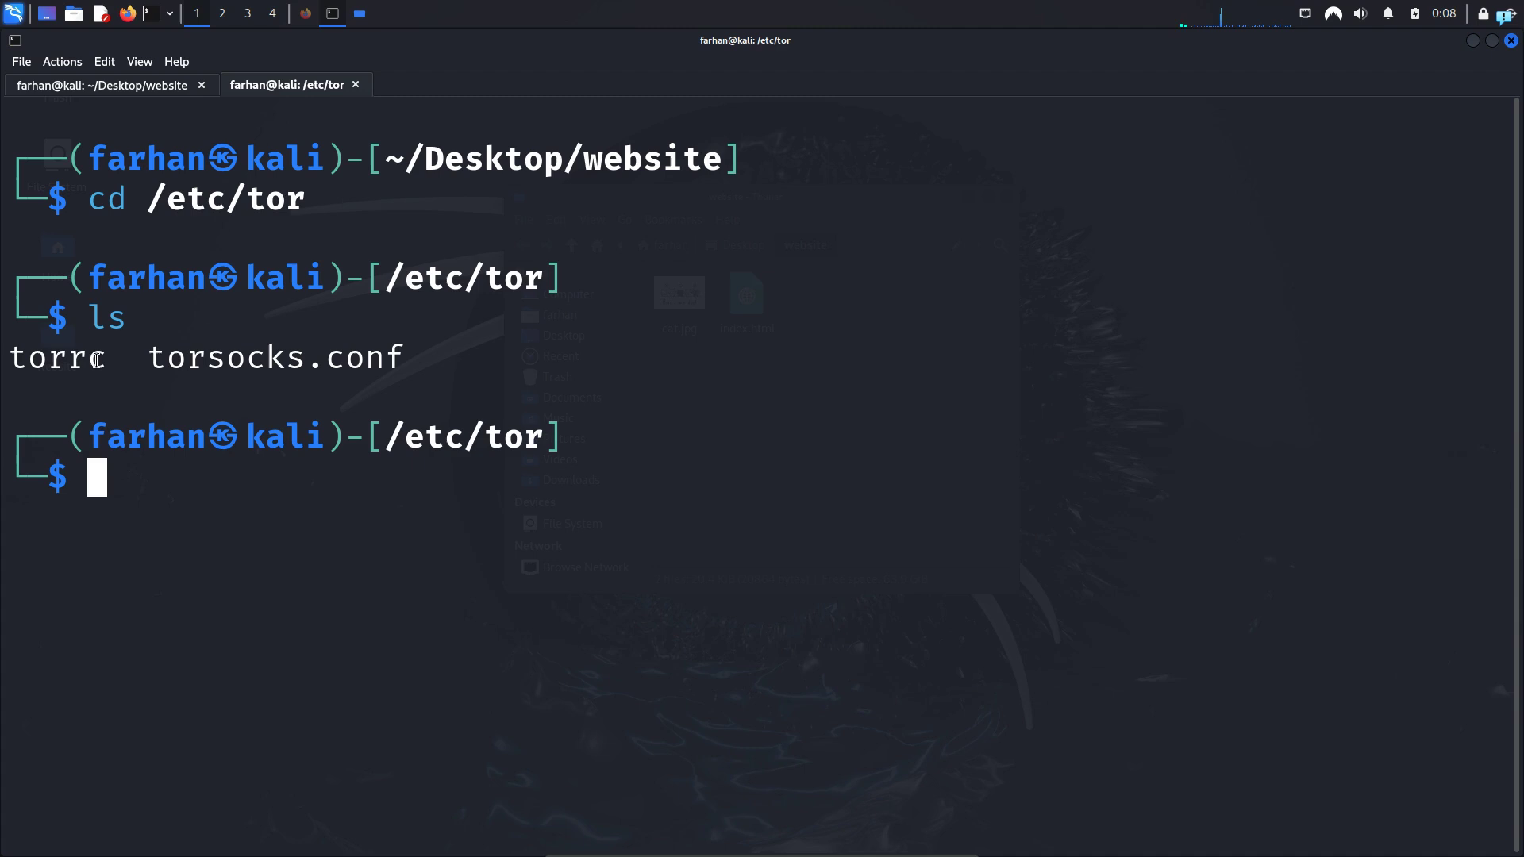
Start editing the torrc configuration file with sudo nano
double_click(57, 357)
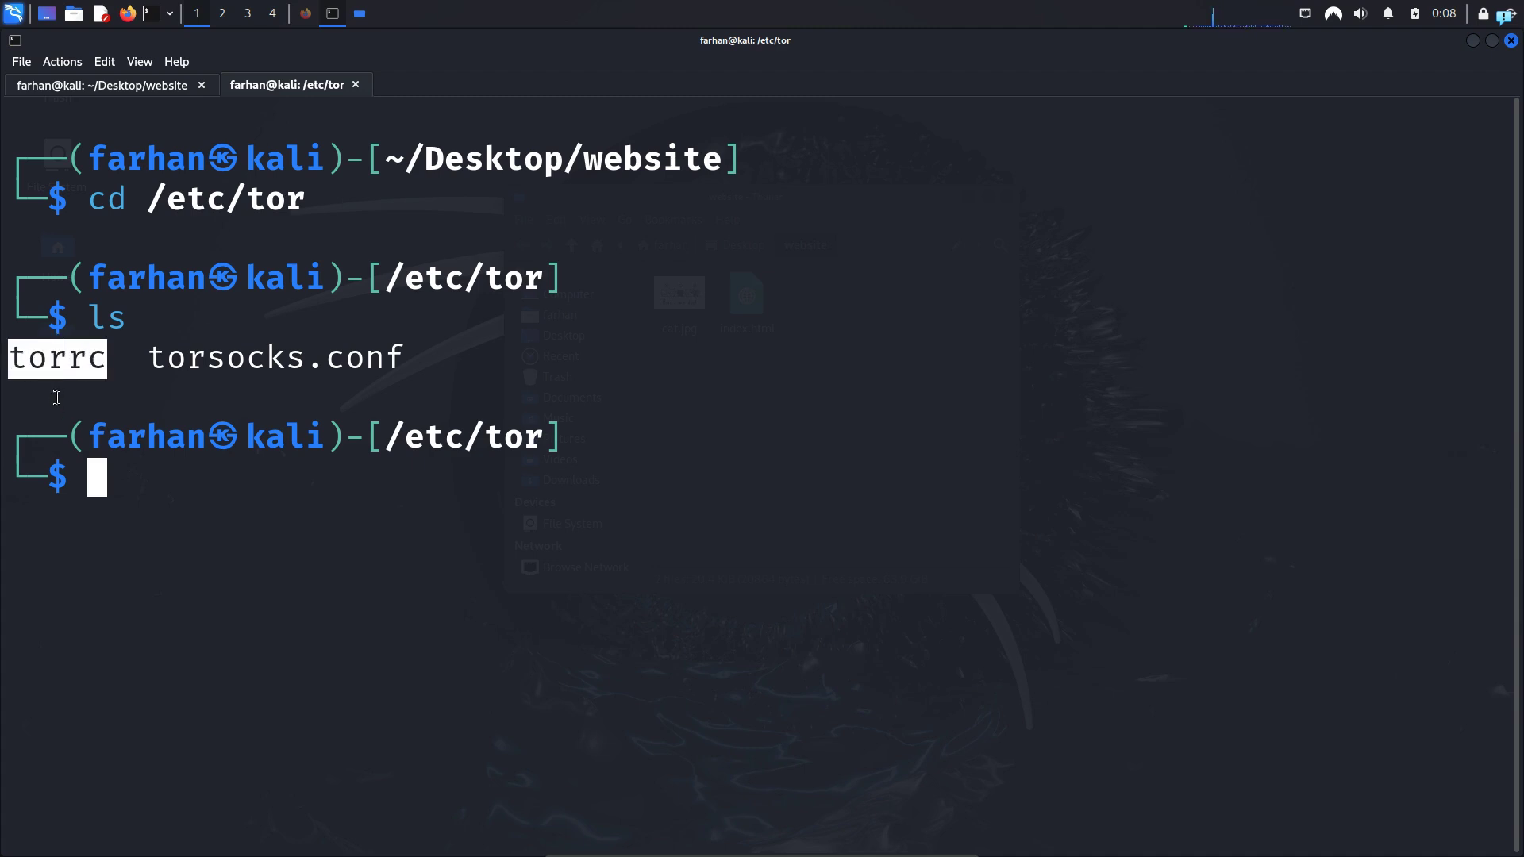
mouse_move(186, 452)
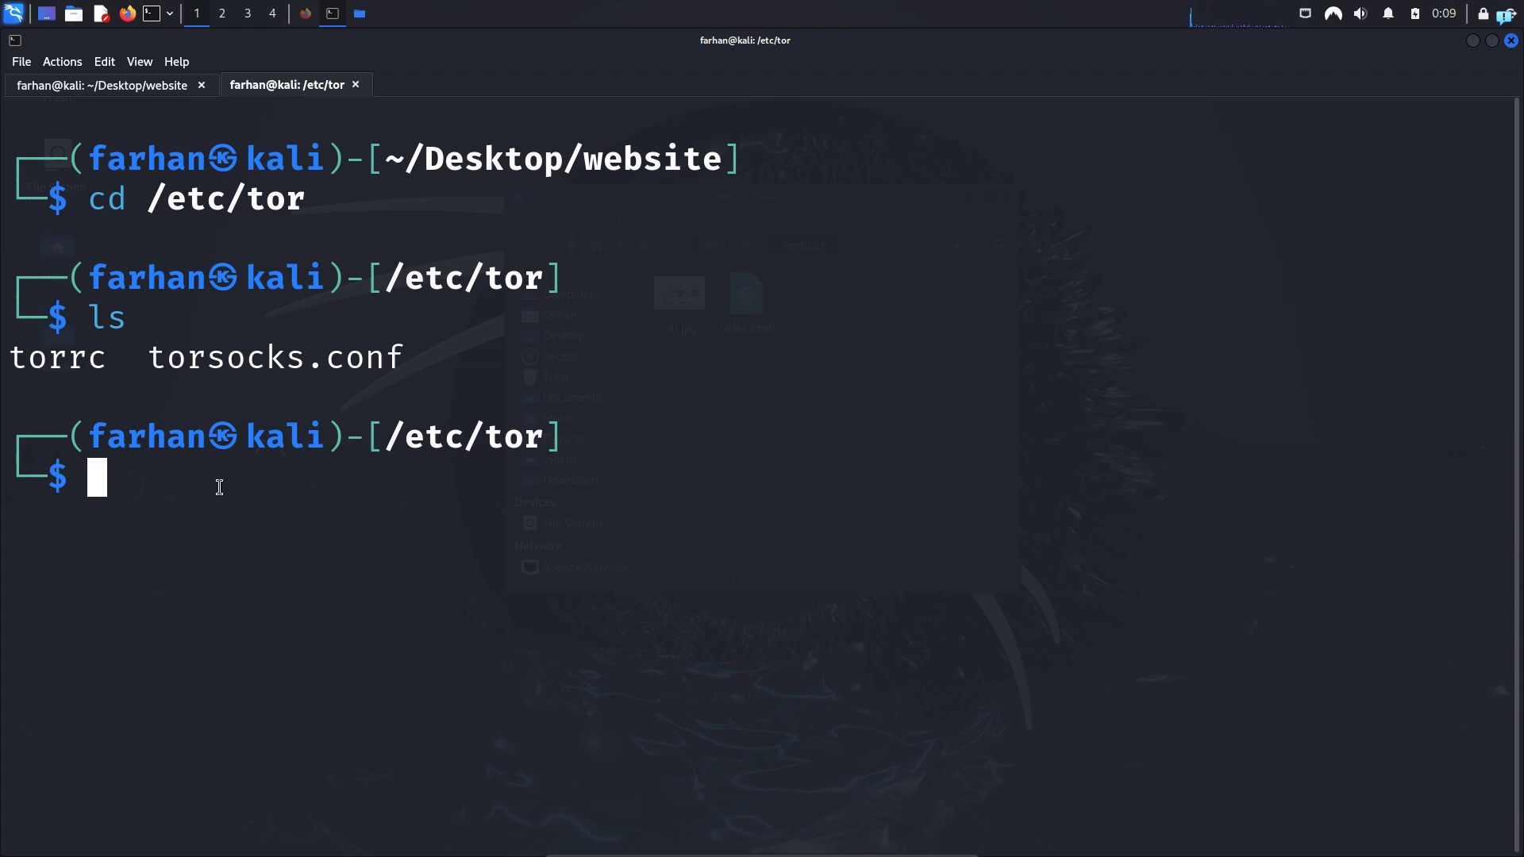
text(sudo nano tor)
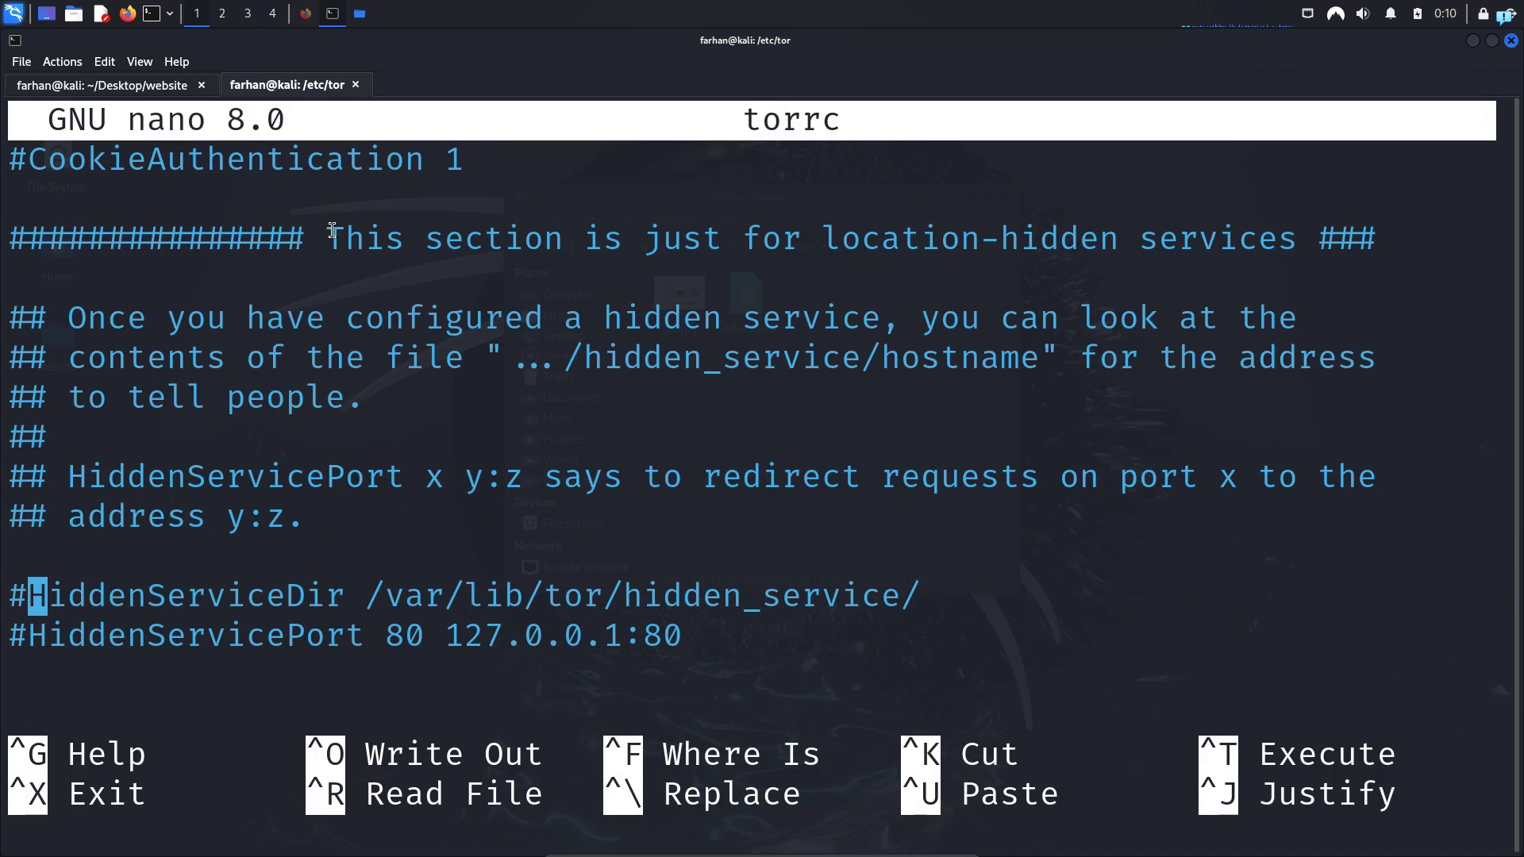
Enable HiddenServiceDir and HiddenServicePort 80 127.0.0.1:8080 in torrc, save it and exit nano
drag(330, 238, 730, 238)
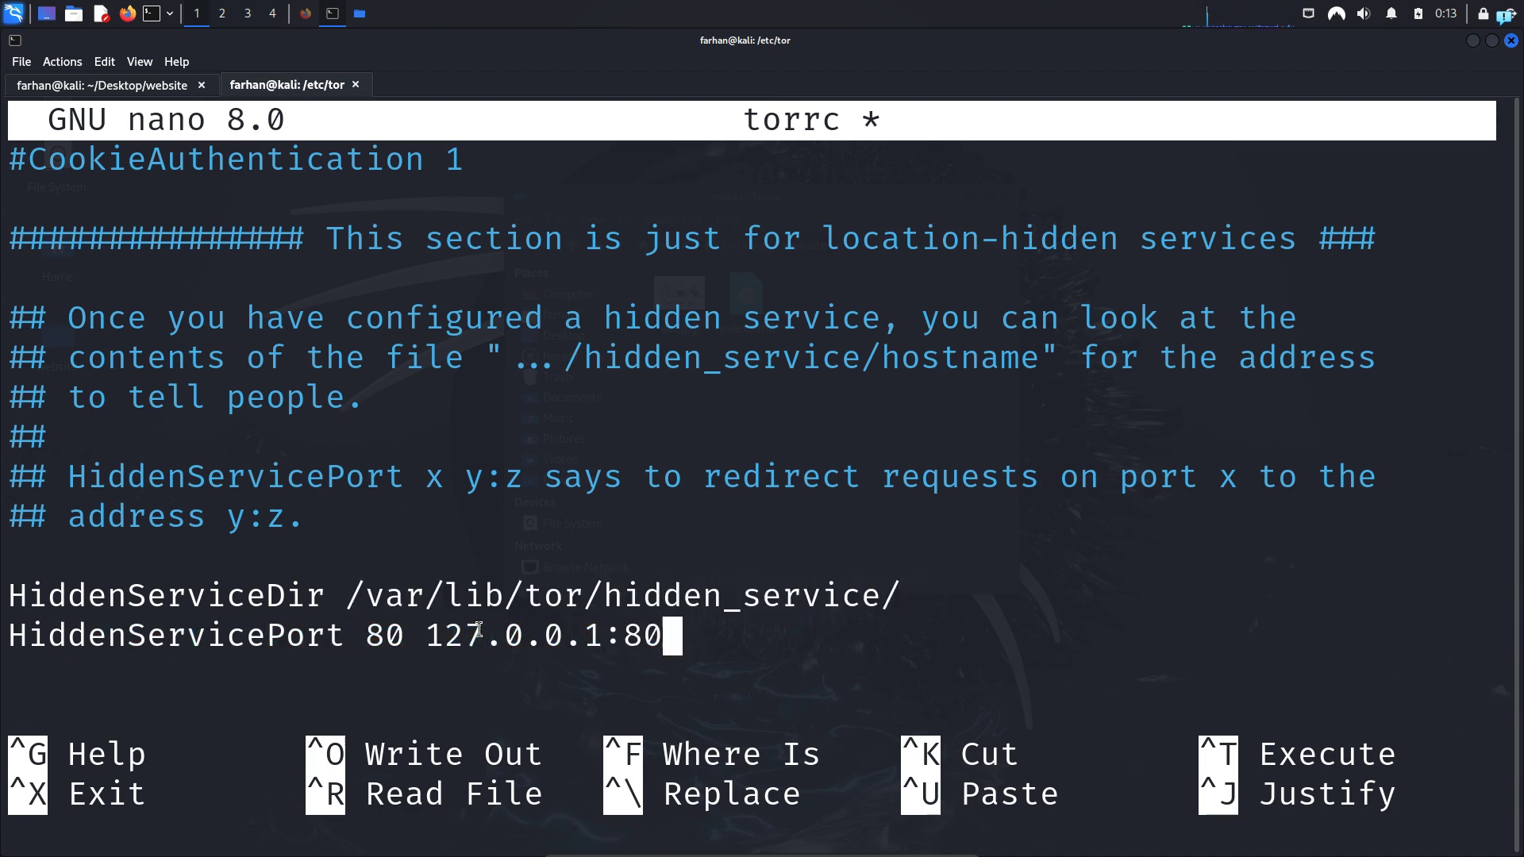
text(80)
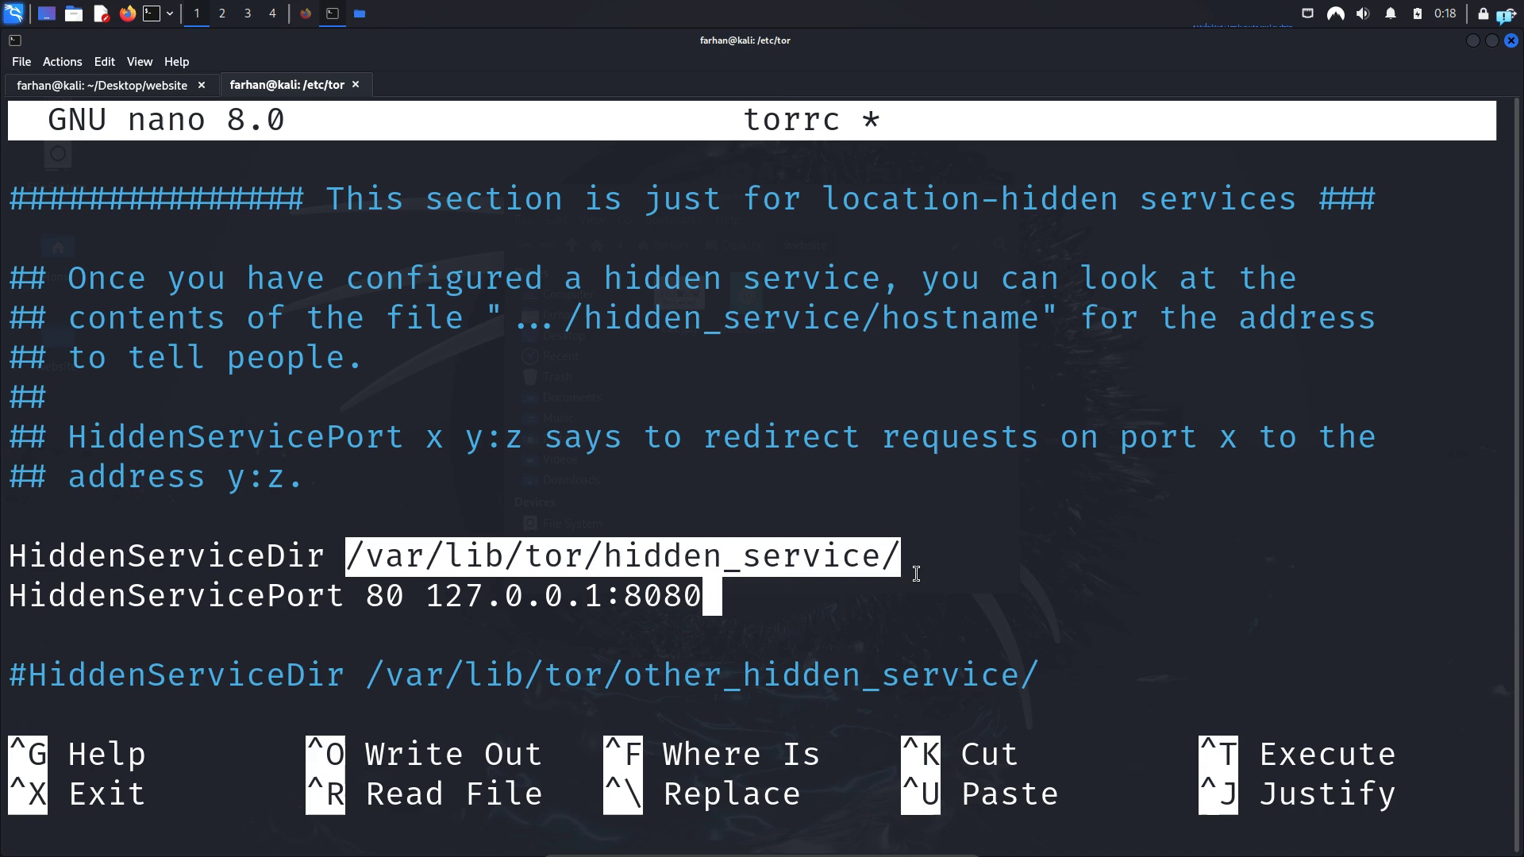
key(ctrl+o)
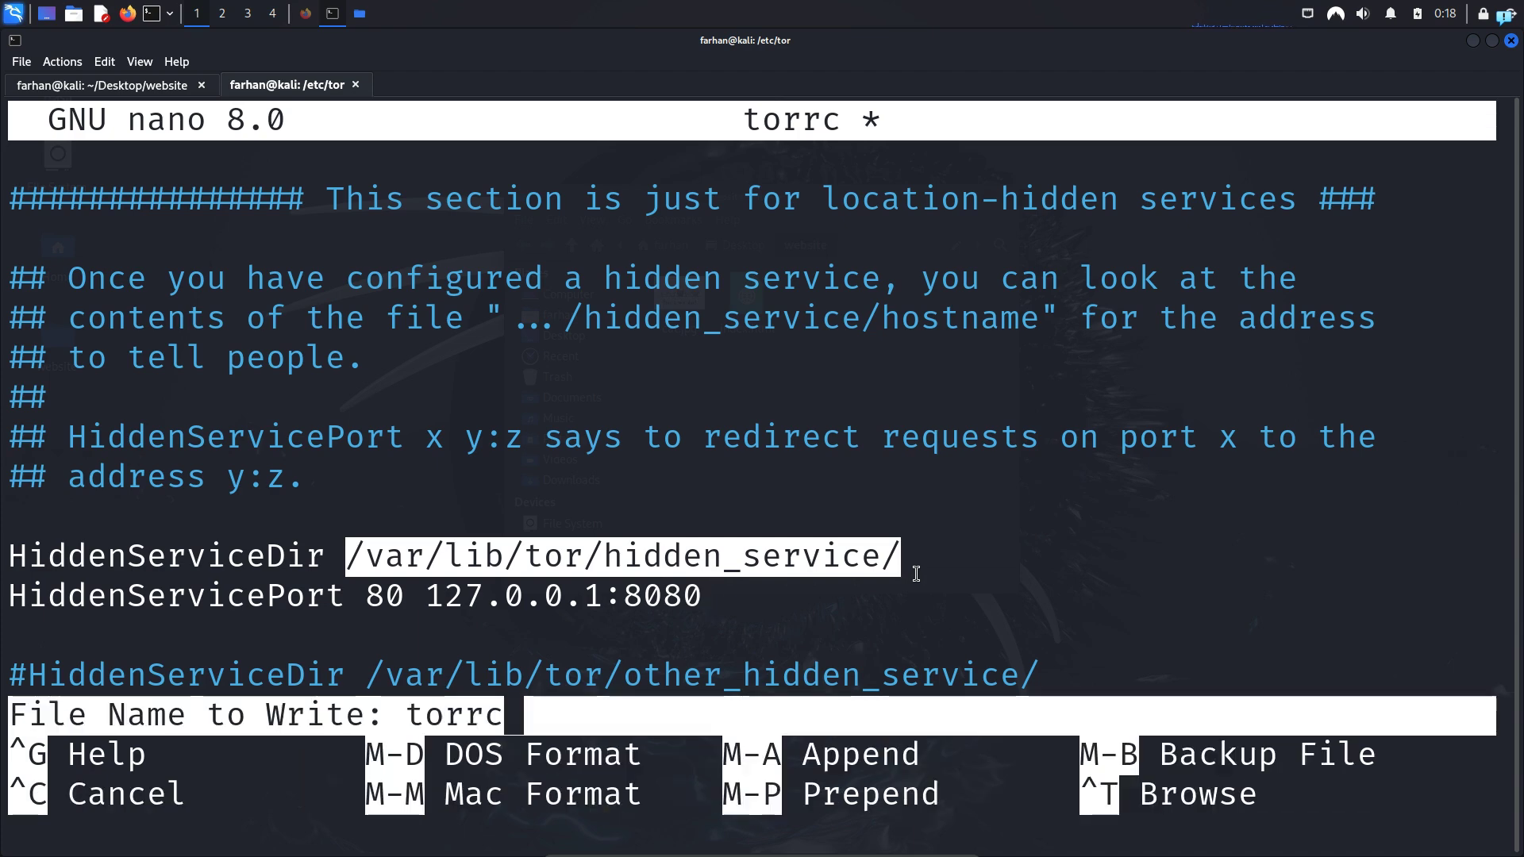
key(Enter)
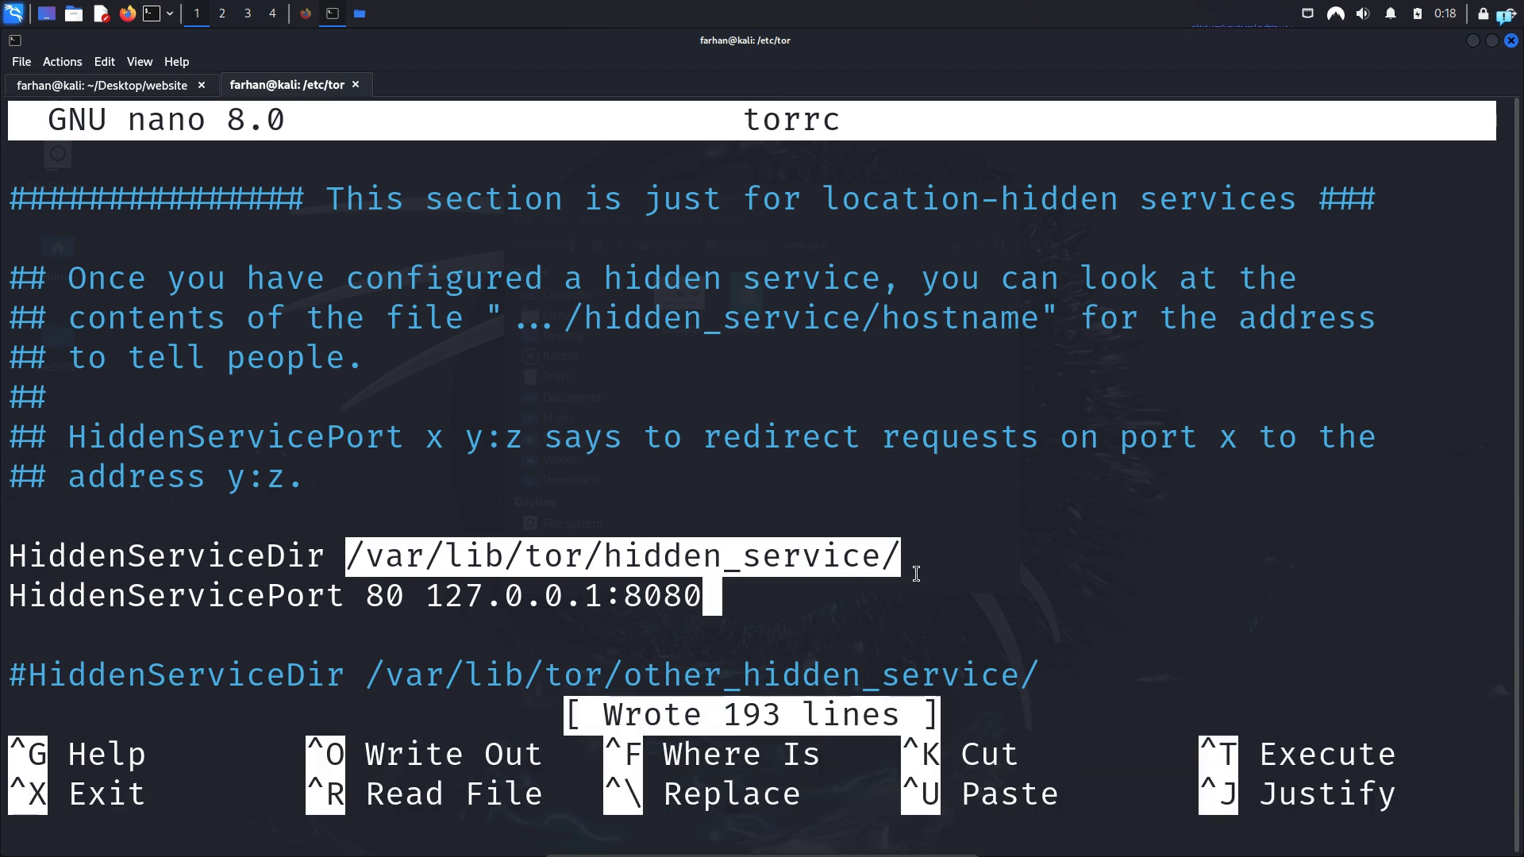
key(ctrl+x)
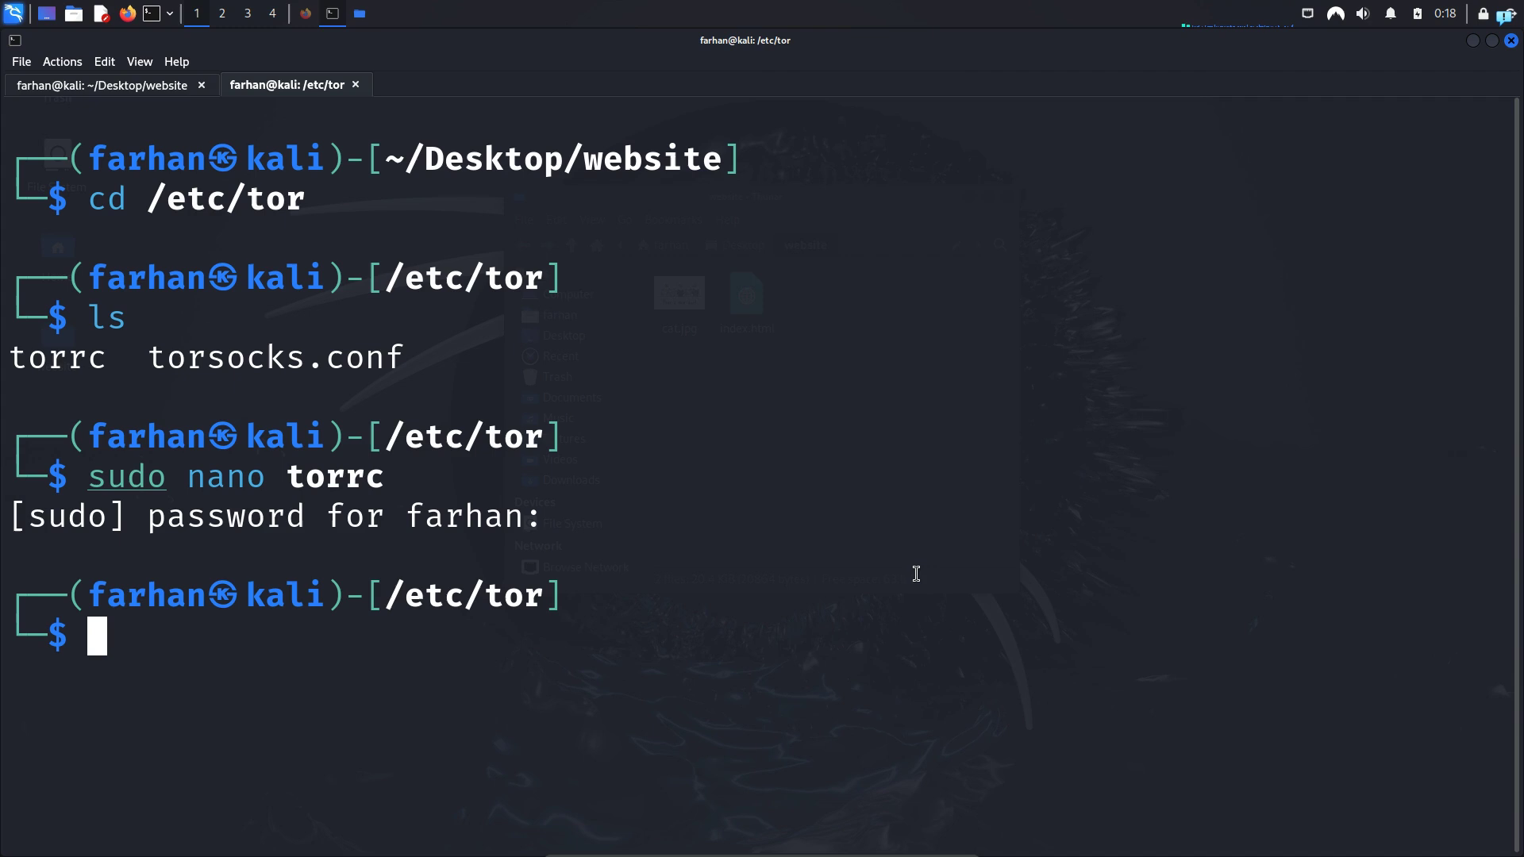
Become root with sudo su and move into /var/lib/tor/hidden_service to list its key files
text(sudo nano torrc)
text(cd /var/lib/tor/hidden_service/)
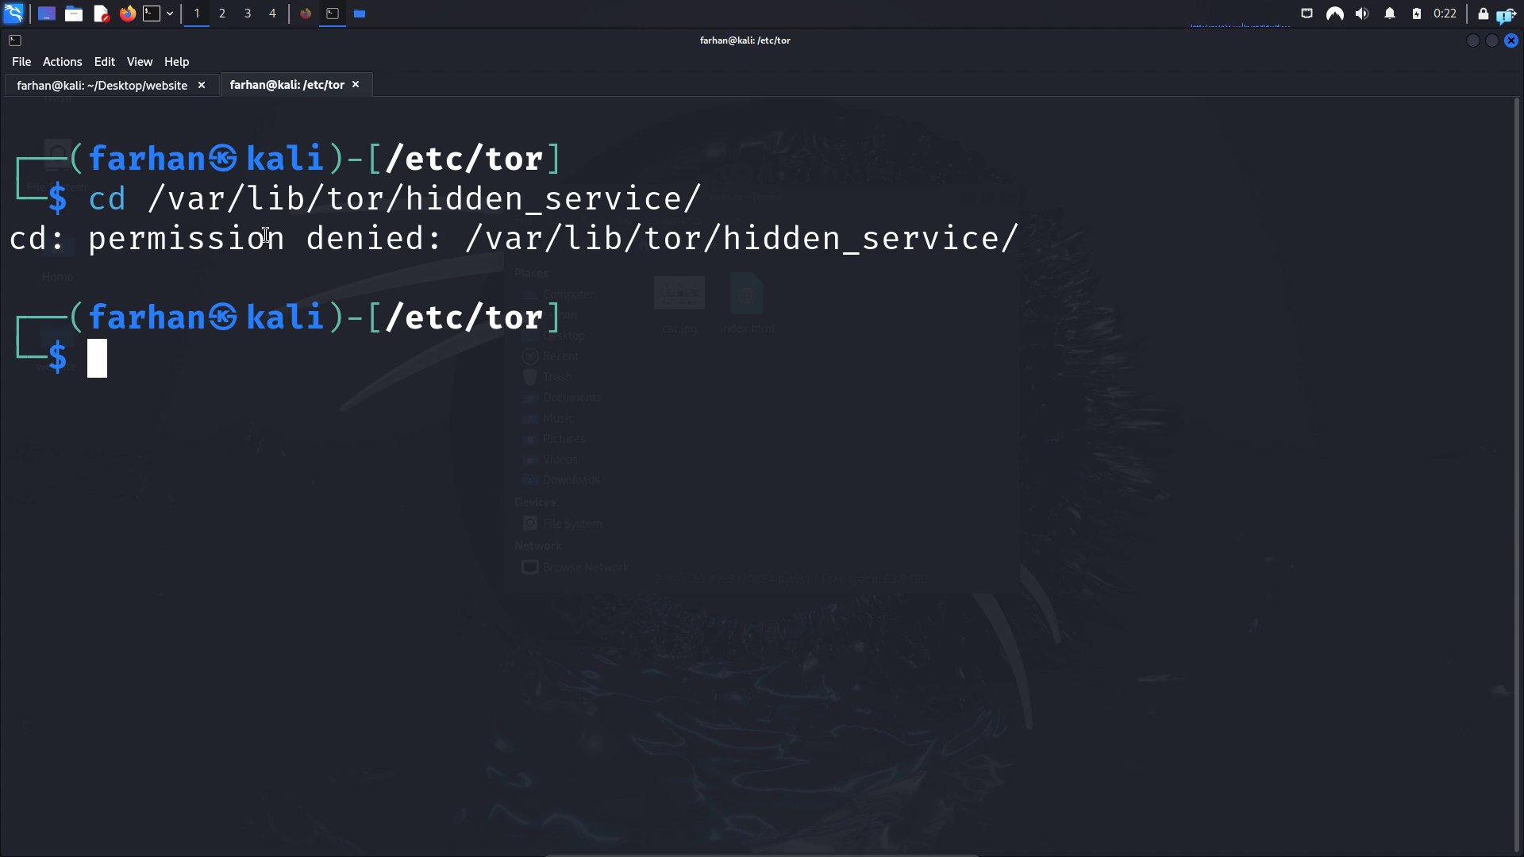
text(sudo su)
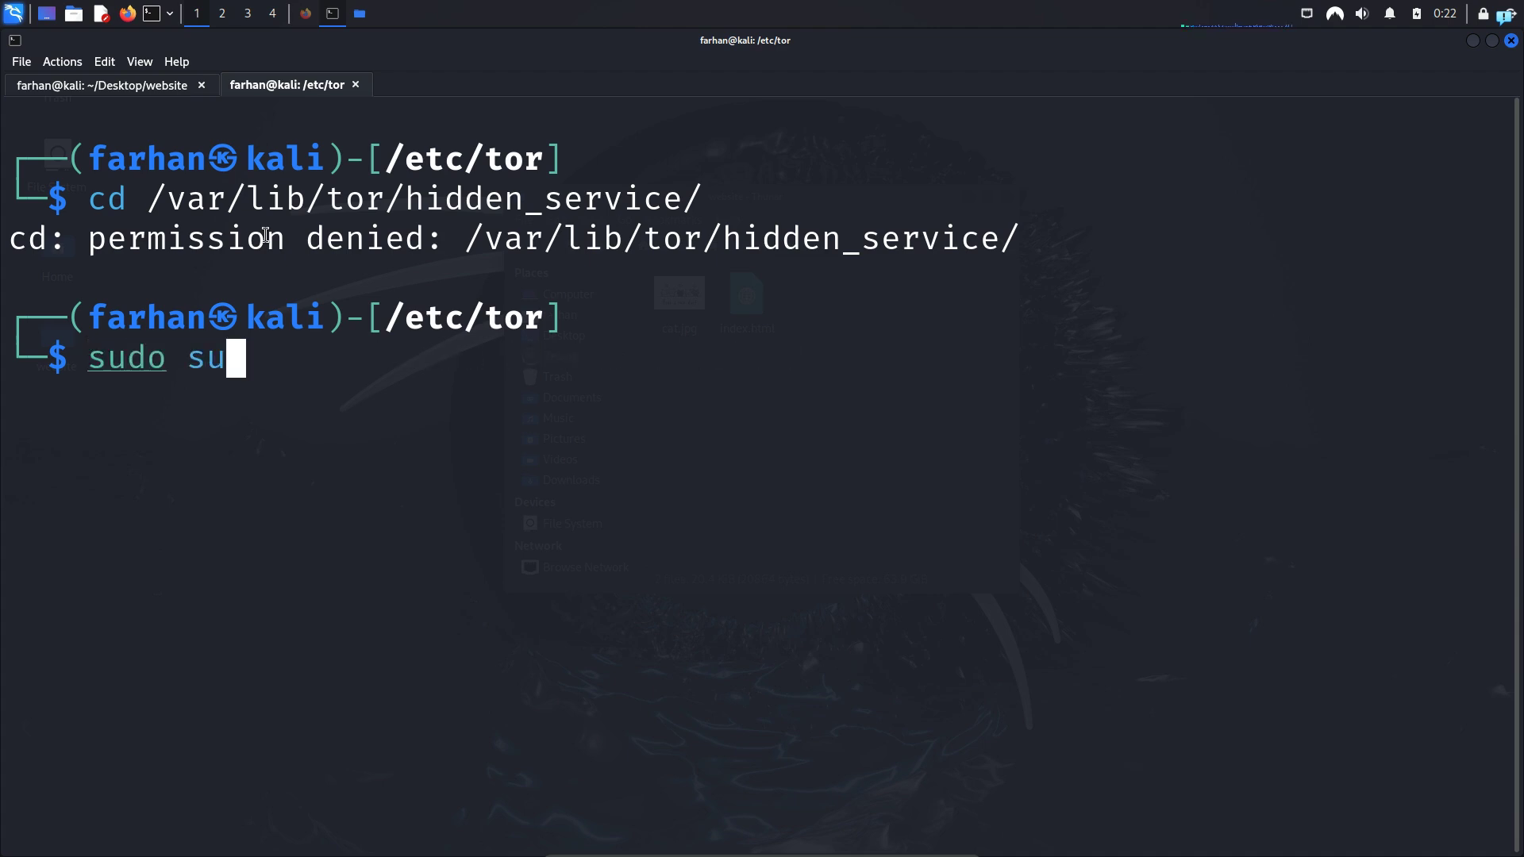
key(Return)
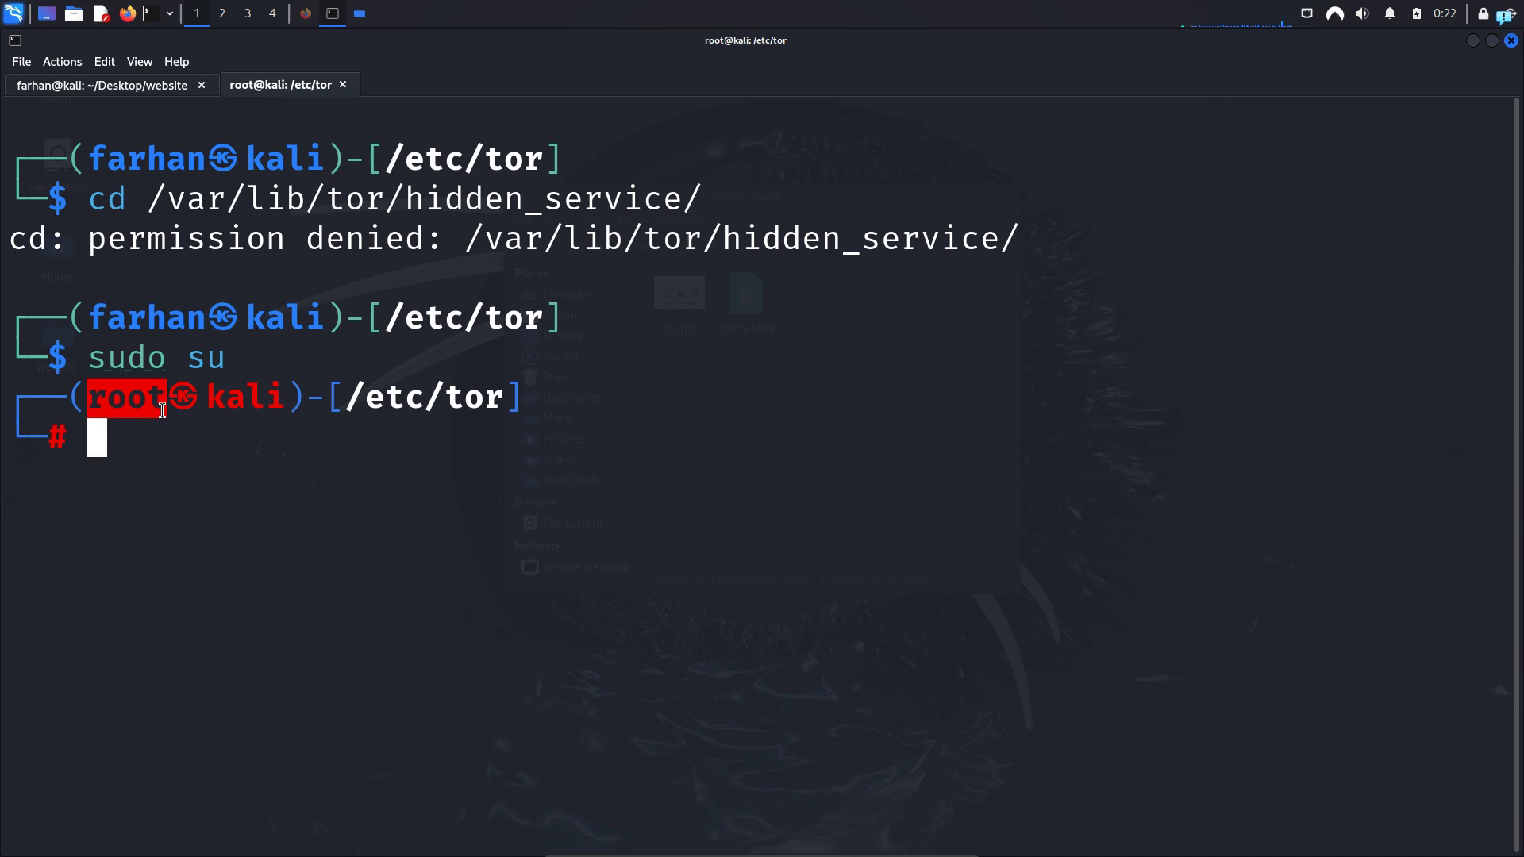
text(cd akai/)
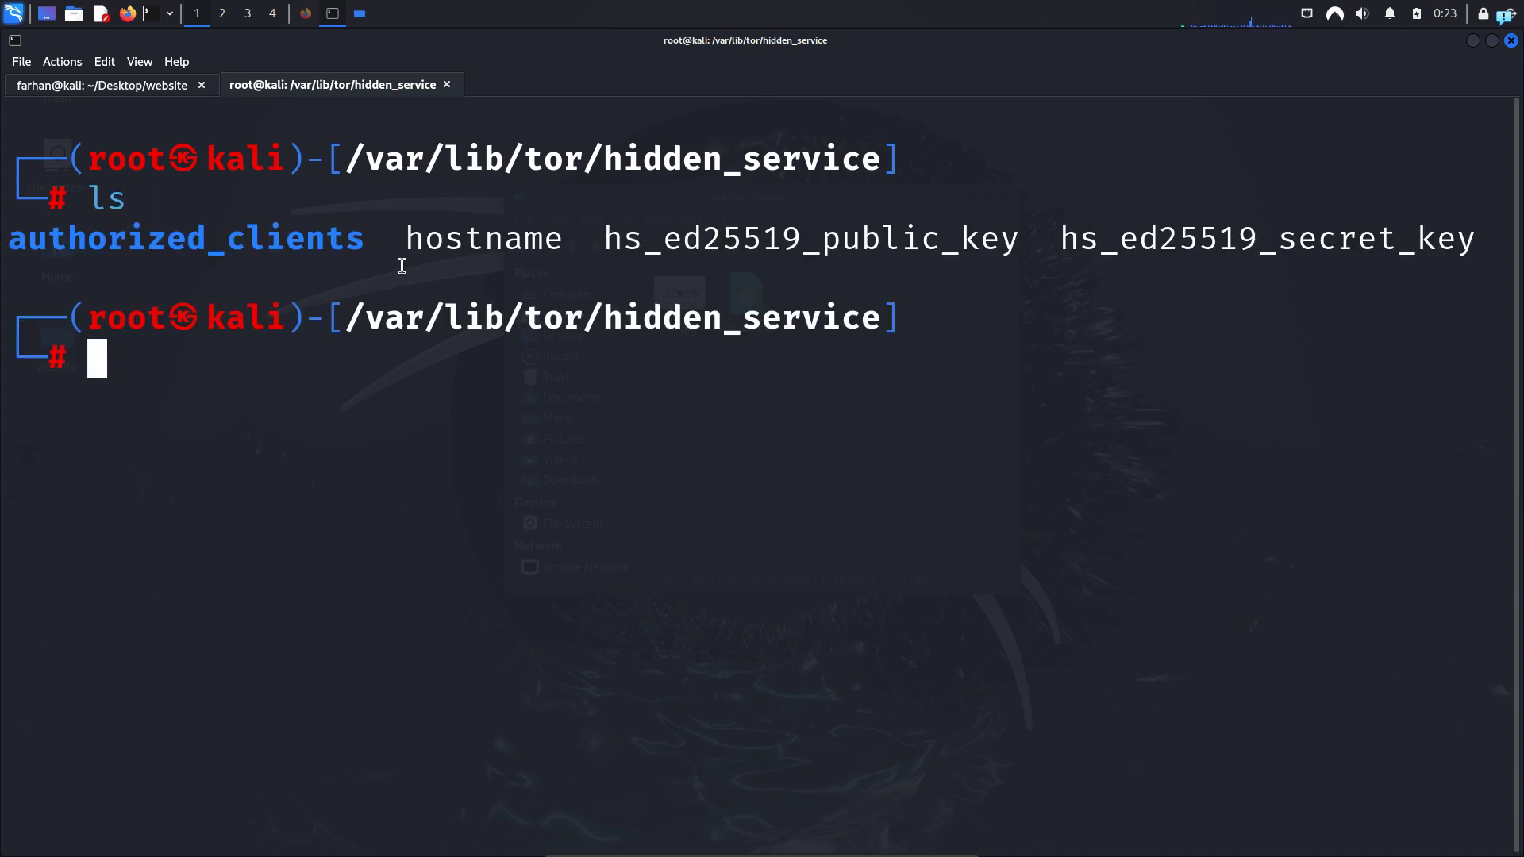
Print the hostname file with cat to reveal the hidden service's .onion address
text(cat hos)
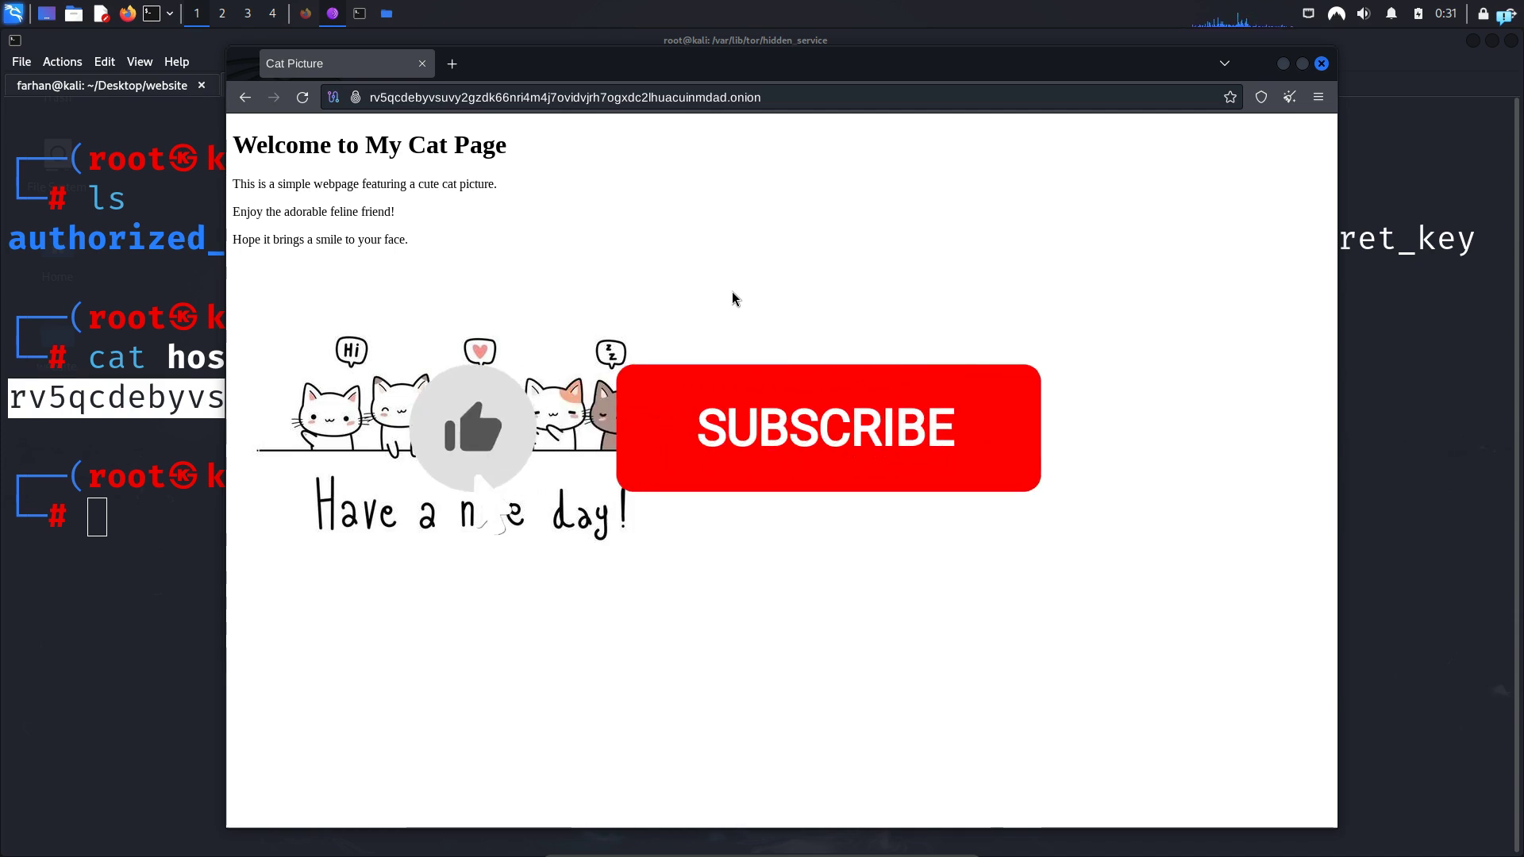
Load the .onion address in Tor Browser to show the Welcome to My Cat Page site
click(825, 427)
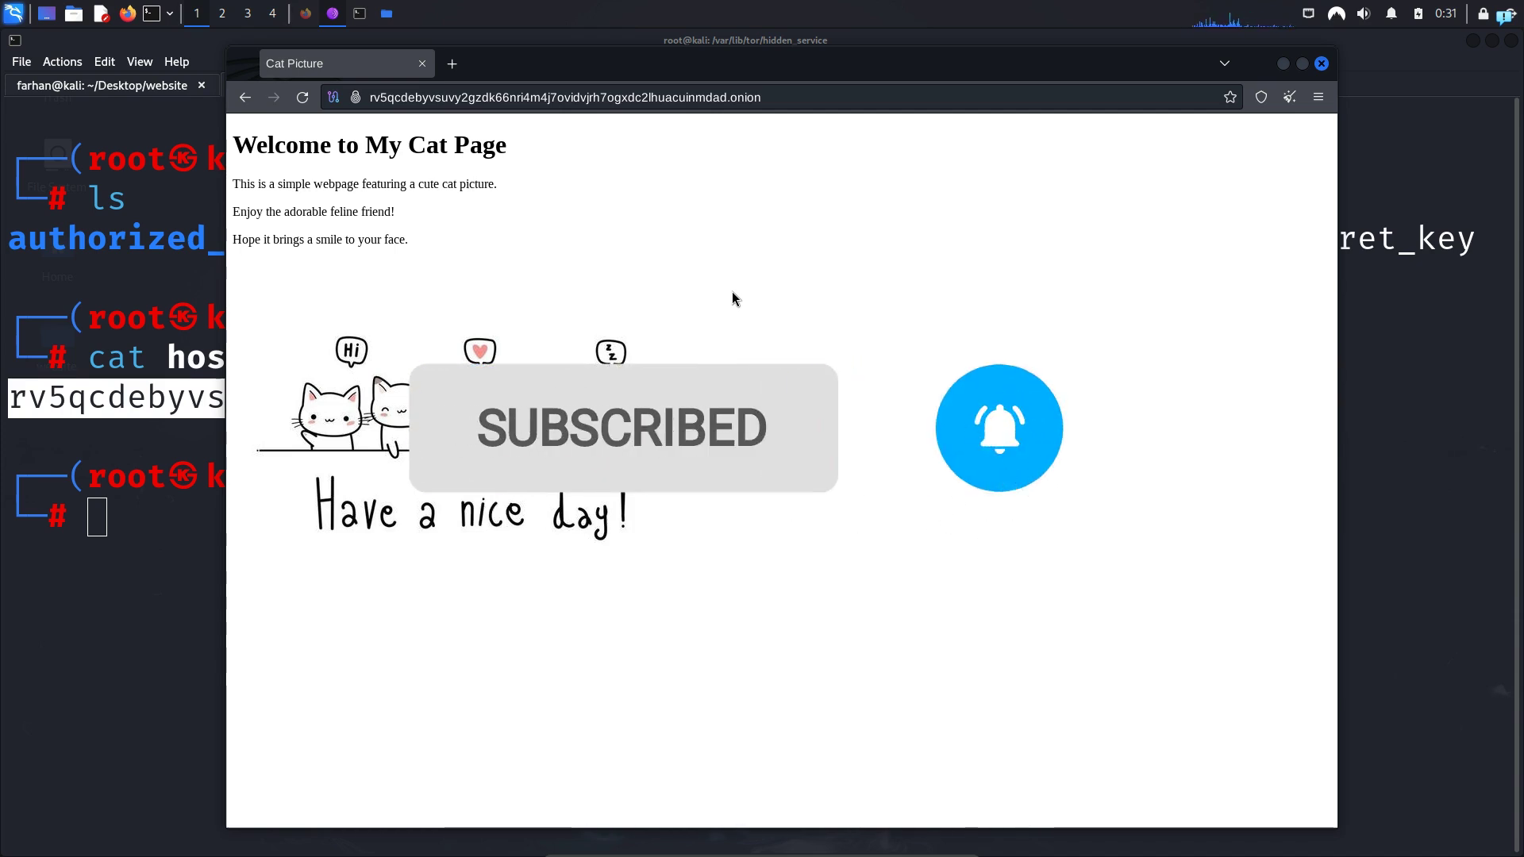